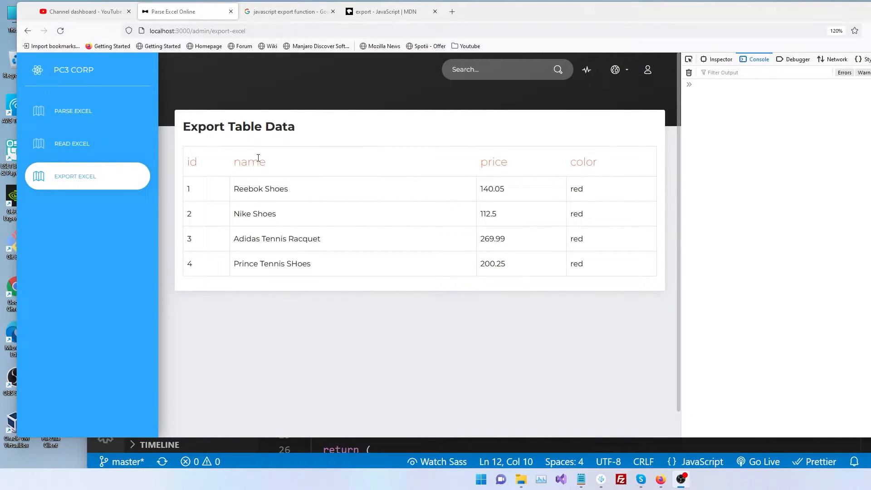
{"action": "mouse_move", "coordinate": [382, 280]}
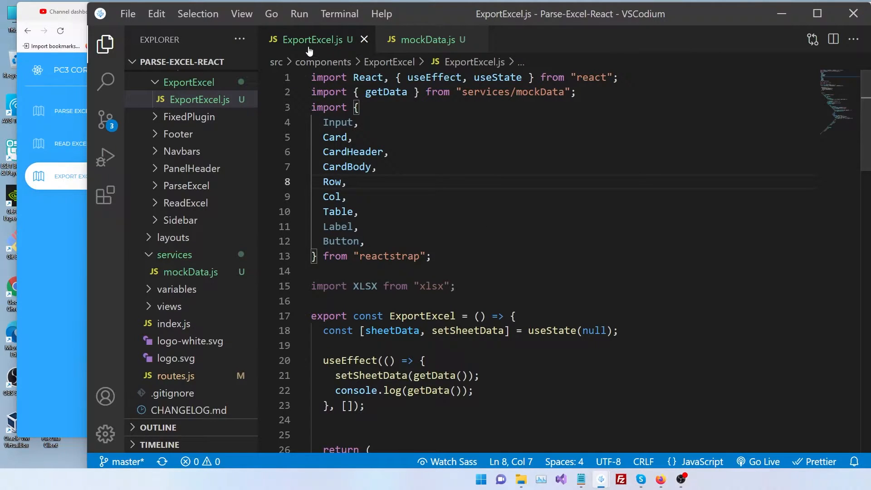
{"action": "scroll", "scroll_direction": "down", "scroll_amount": 3}
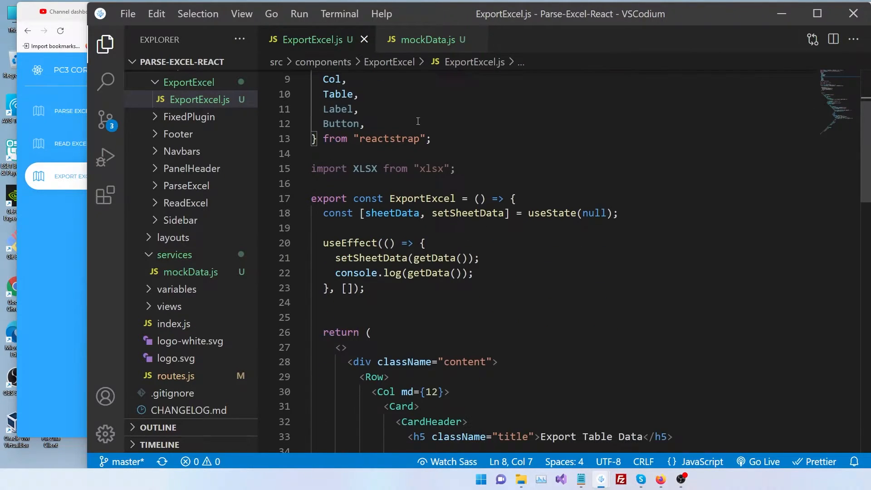
{"action": "scroll", "scroll_direction": "down", "scroll_amount": 3}
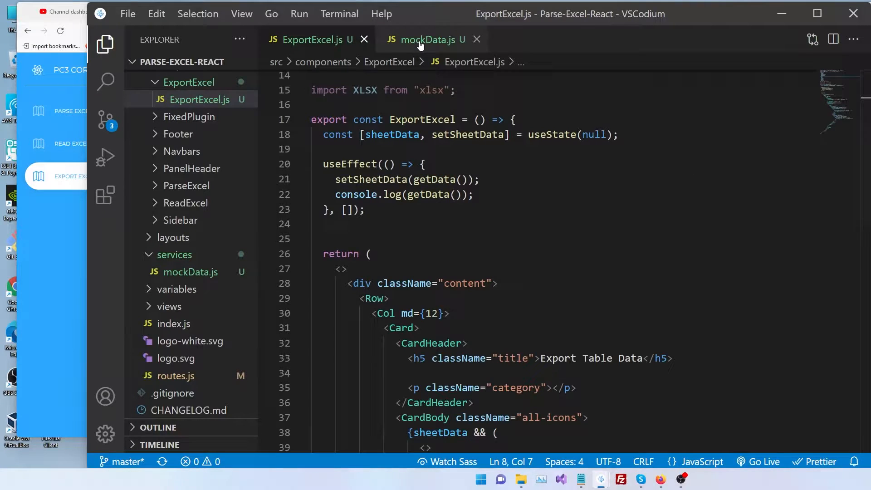
{"action": "left_click", "coordinate": [427, 39]}
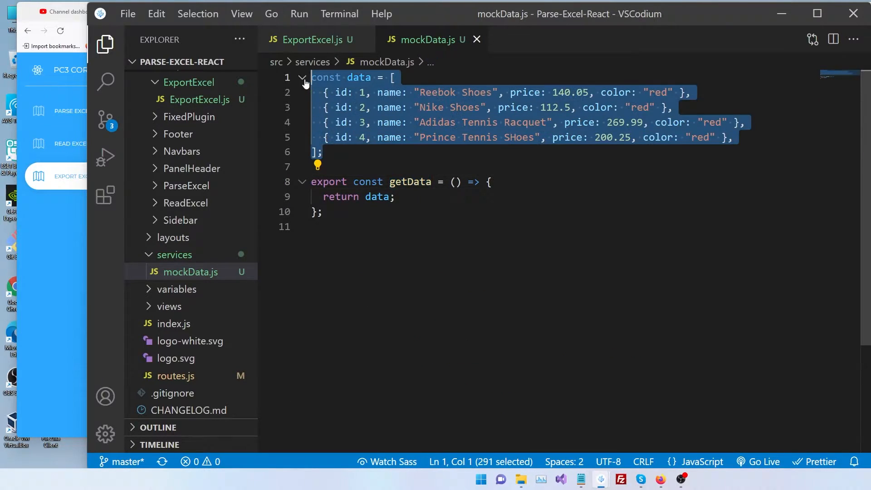
{"action": "left_click", "coordinate": [309, 39]}
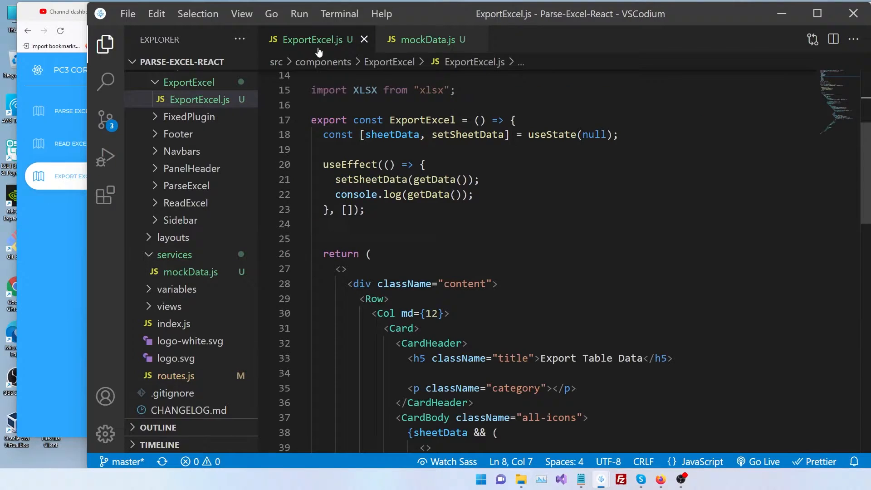
{"action": "scroll", "scroll_direction": "down", "scroll_amount": 3}
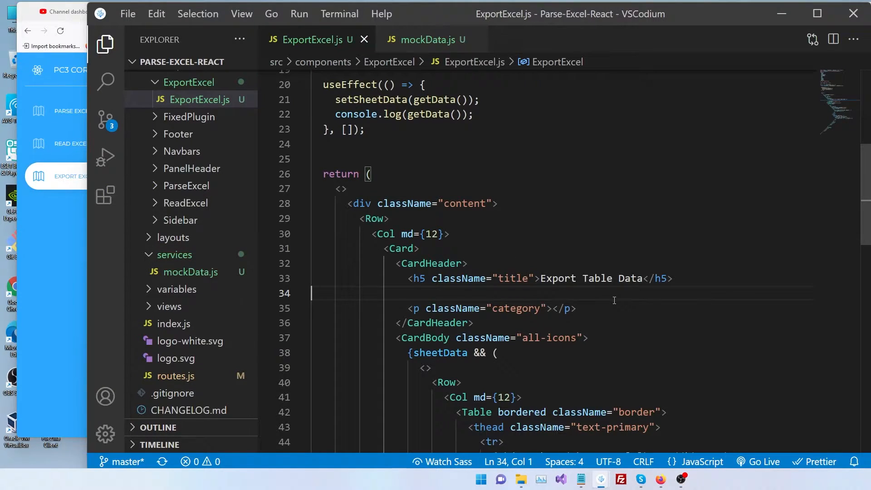
{"action": "scroll", "scroll_direction": "down", "scroll_amount": 3}
{"action": "type", "text": "<Row>"}
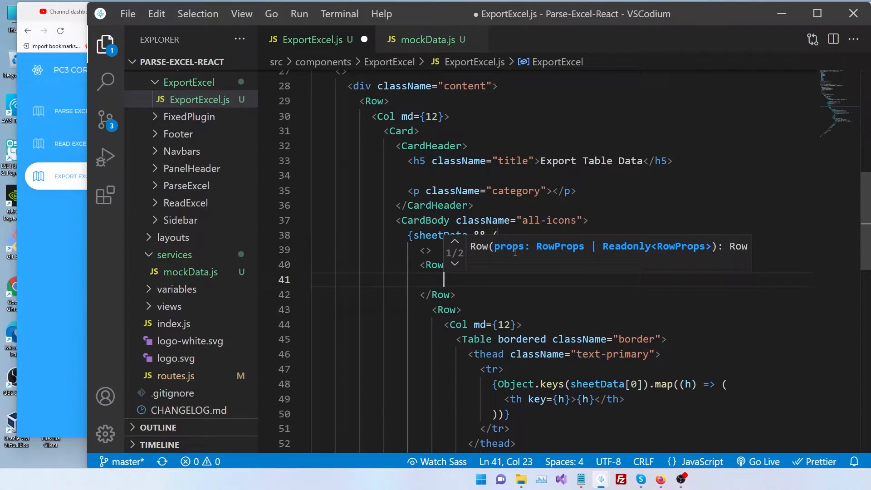
Write a Col md={12} holding <Button onClick={handleOnExport}>Export</Button> inside the new Row.
{"action": "type", "text": "col"}
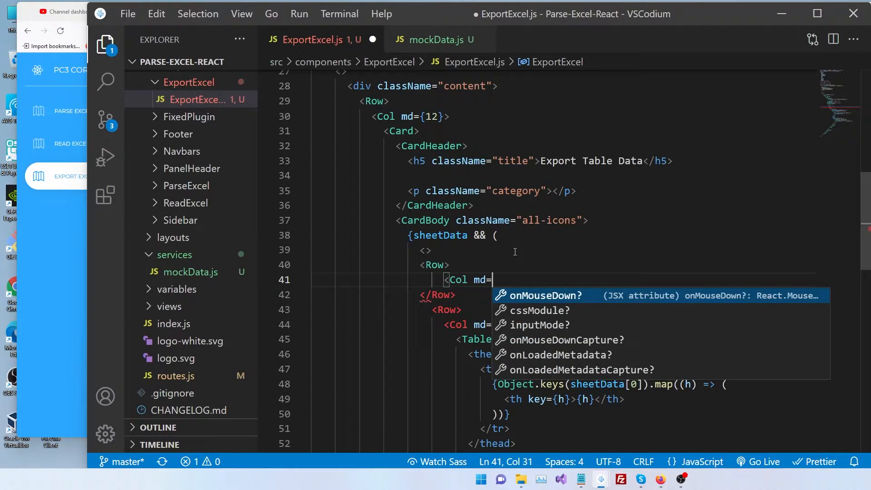
{"action": "type", "text": "{12}>"}
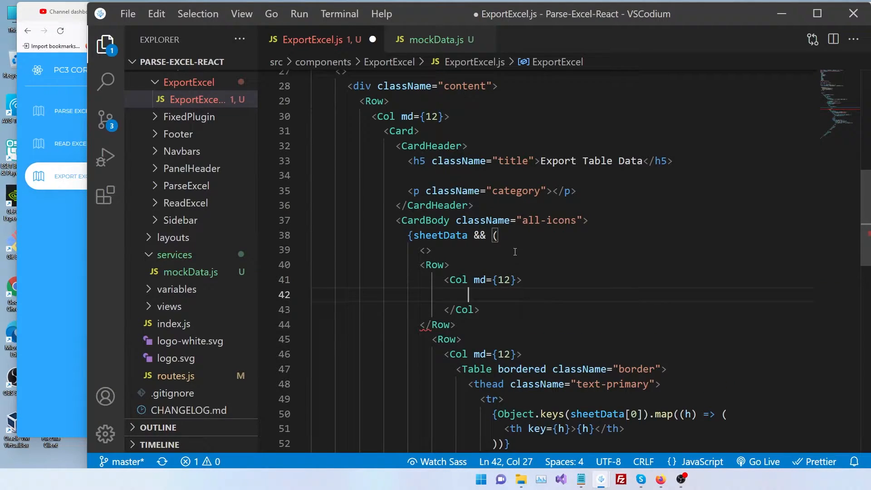
{"action": "type", "text": "<Button></Button>"}
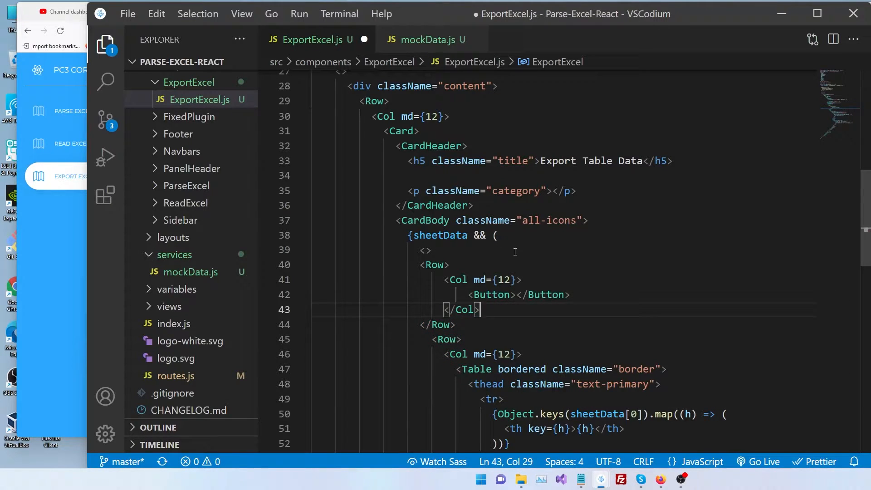
{"action": "type", "text": "Export"}
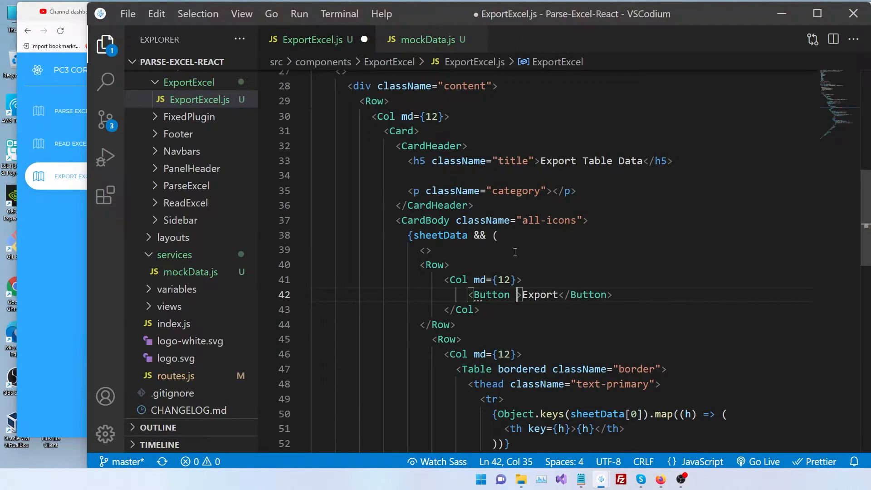
{"action": "type", "text": "onClick={handleOn"}
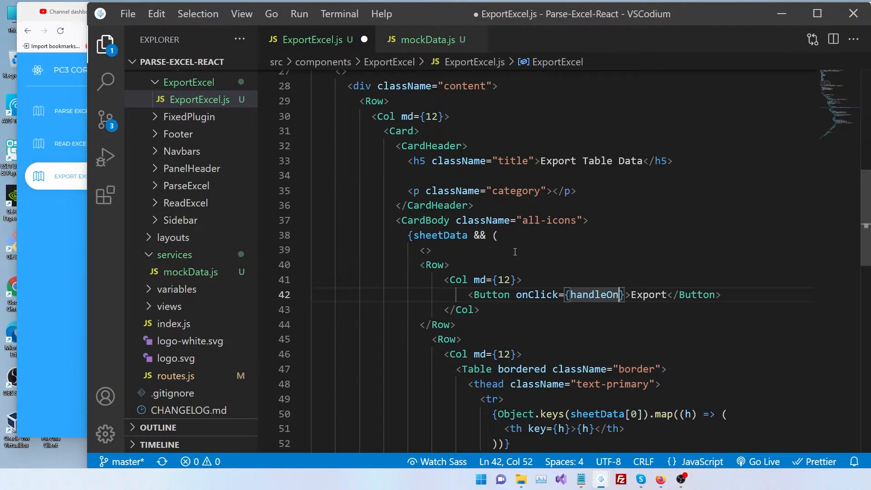
{"action": "type", "text": "Export"}
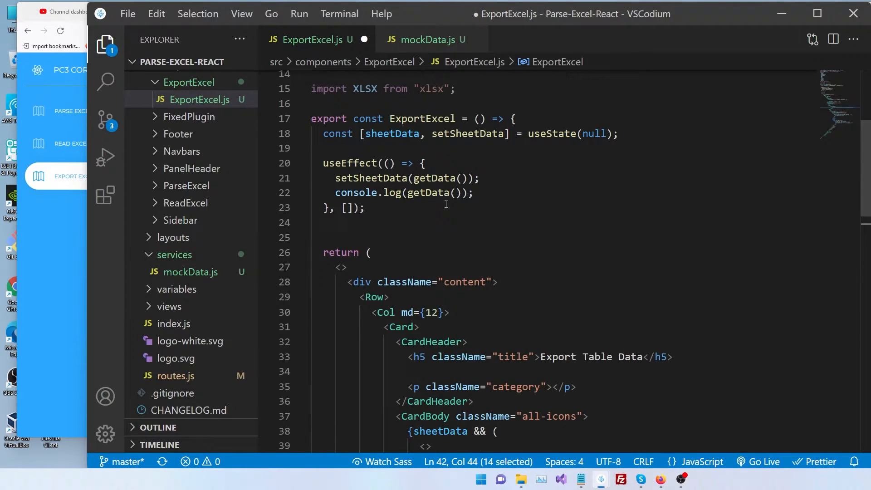
Declare const handleOnExport = () => {} below useEffect and start a console.log inside it.
{"action": "type", "text": "const"}
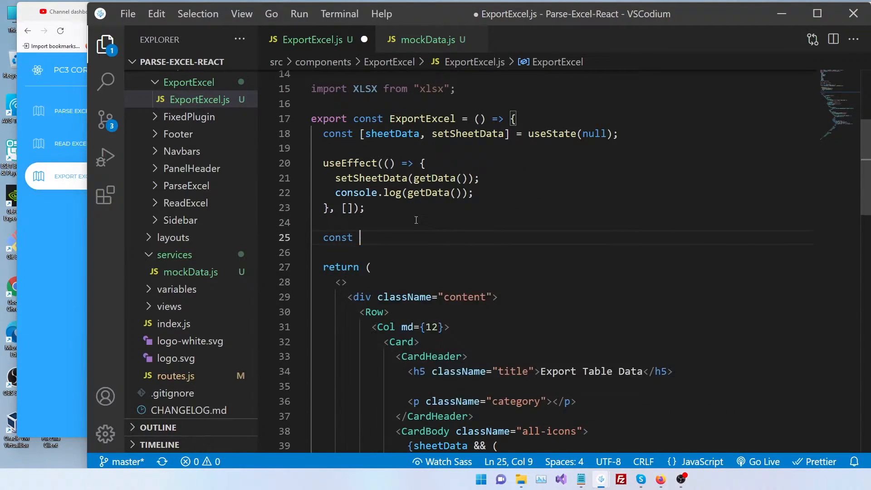
{"action": "type", "text": "handleOnExport = () =>"}
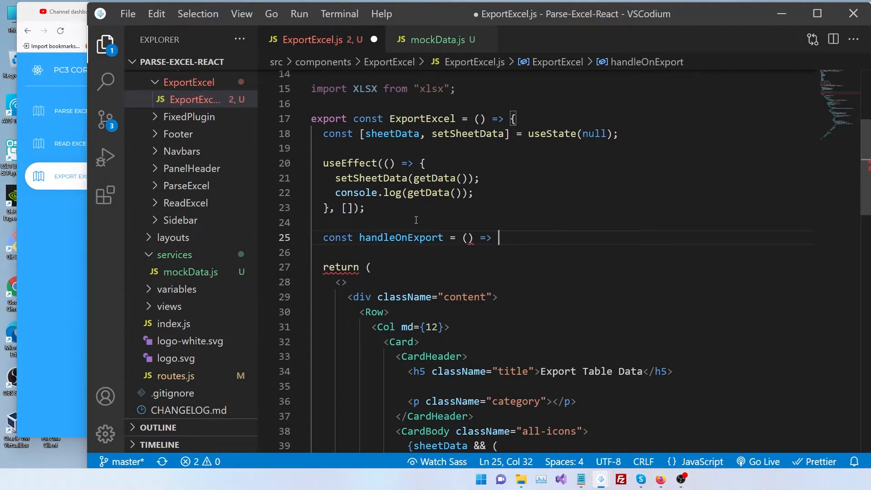
{"action": "type", "text": "{};"}
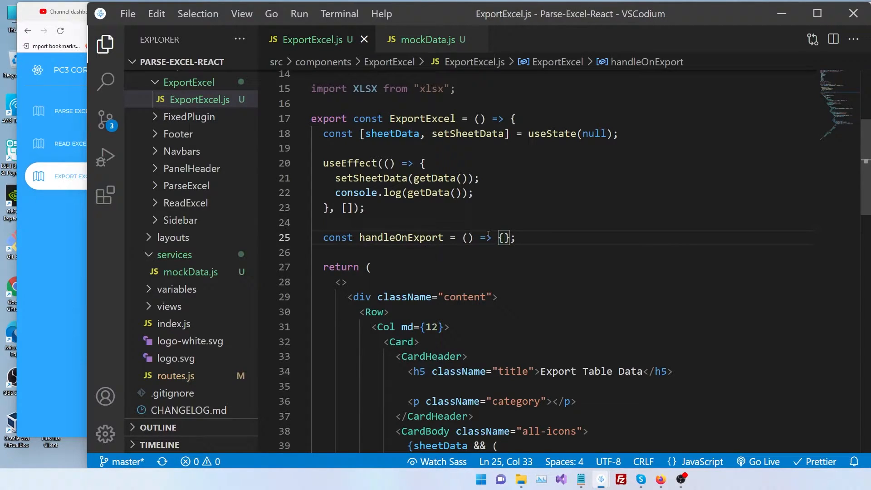
{"action": "type", "text": "console."}
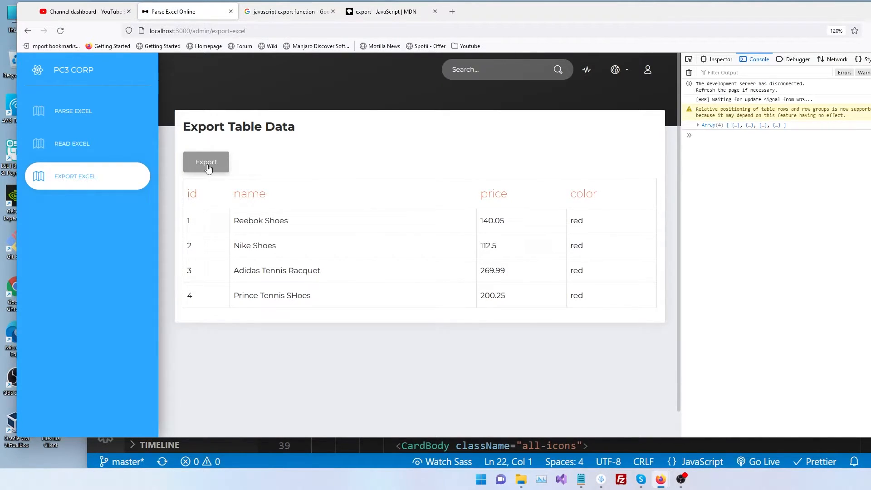
Click Export and expand the logged Array(4) of product objects in the DevTools console.
{"action": "left_click", "coordinate": [206, 161]}
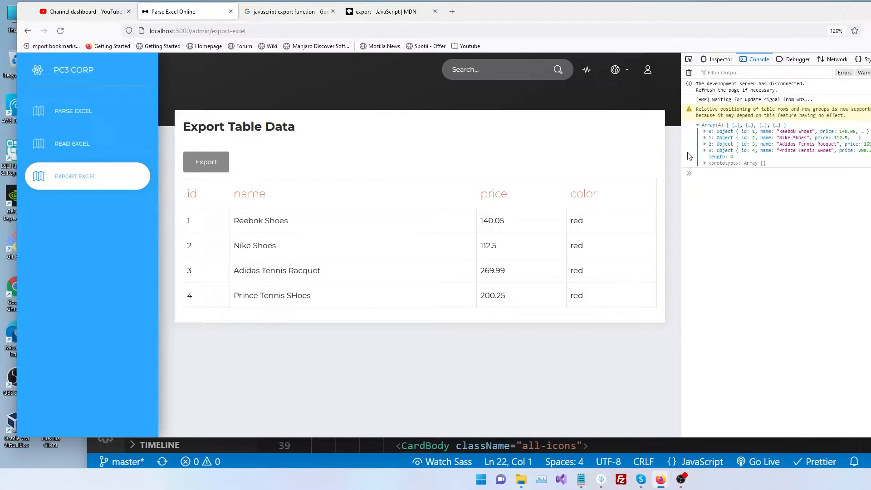
{"action": "left_click", "coordinate": [706, 130]}
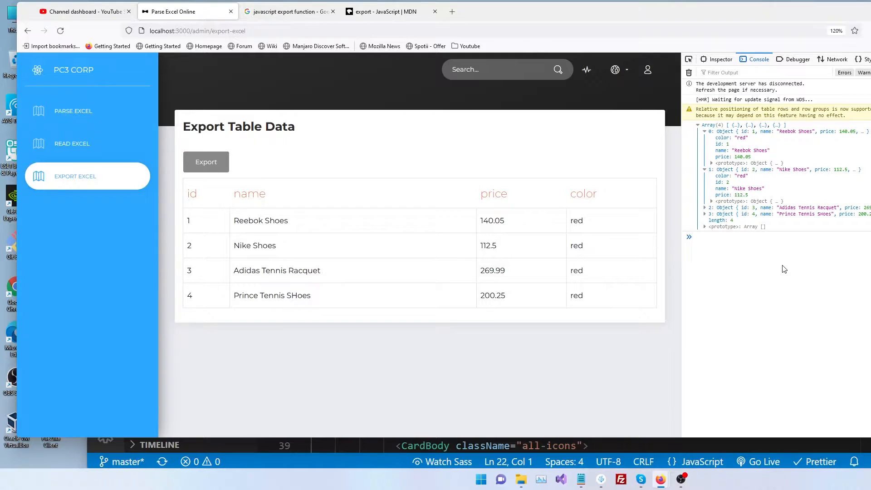
{"action": "left_click", "coordinate": [600, 479]}
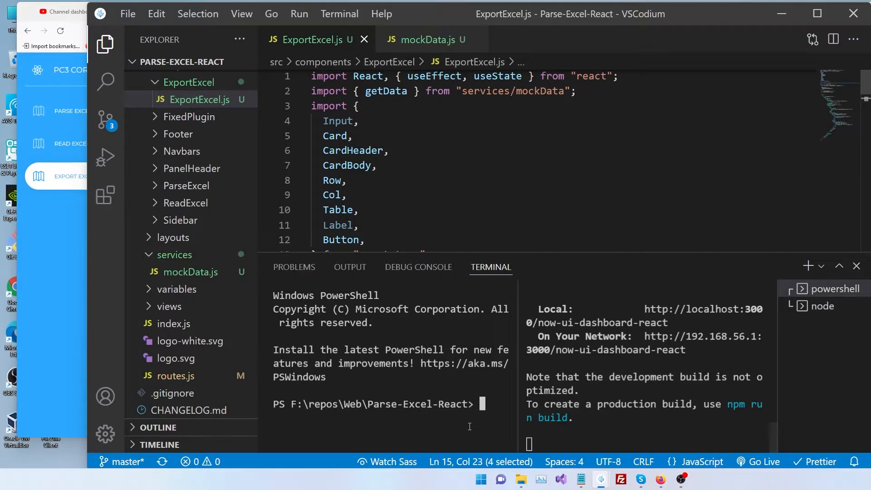
Run npm install xlsx in the terminal and scroll down to handleOnExport in ExportExcel.js.
{"action": "type", "text": "npm install"}
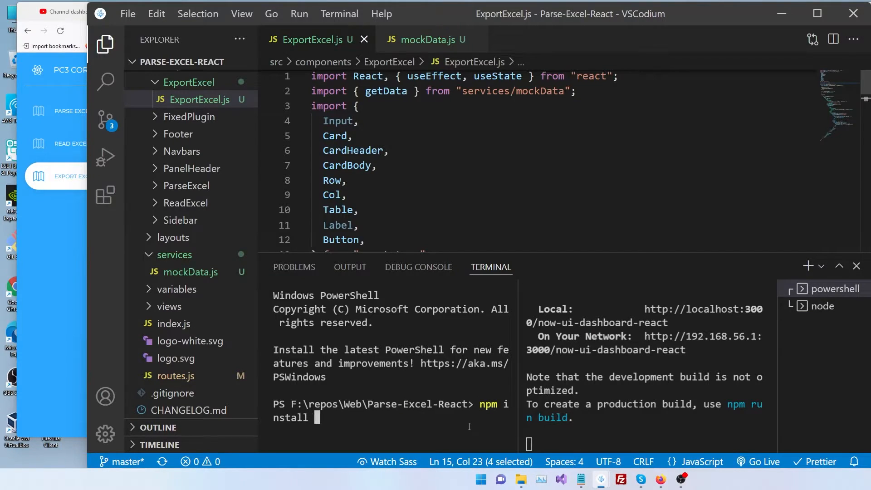
{"action": "type", "text": "xlsx"}
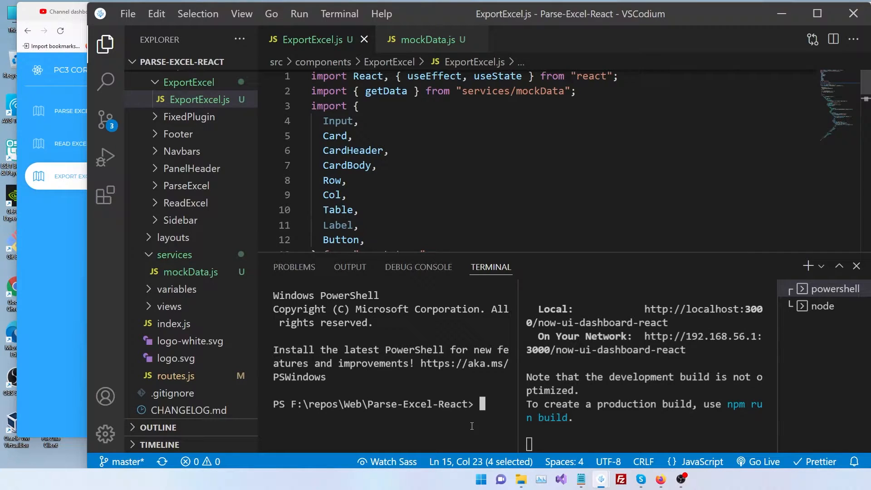
{"action": "scroll", "scroll_direction": "down", "scroll_amount": 3}
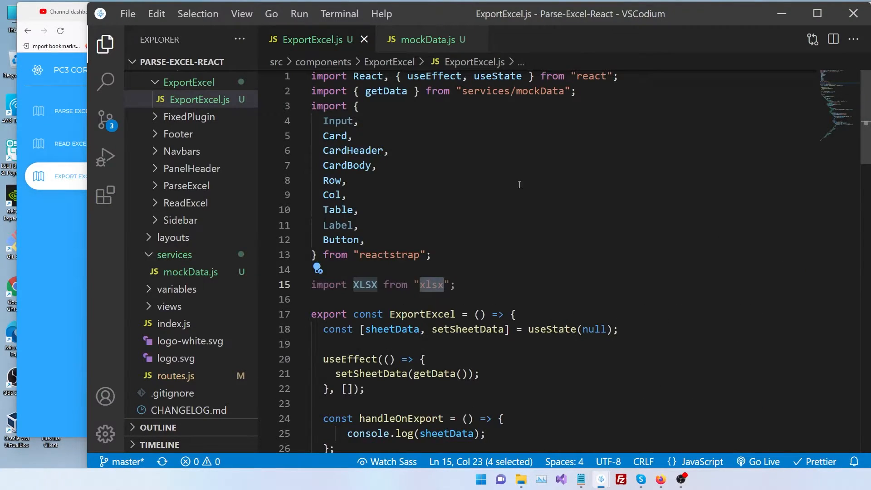
{"action": "scroll", "scroll_direction": "down", "scroll_amount": 3}
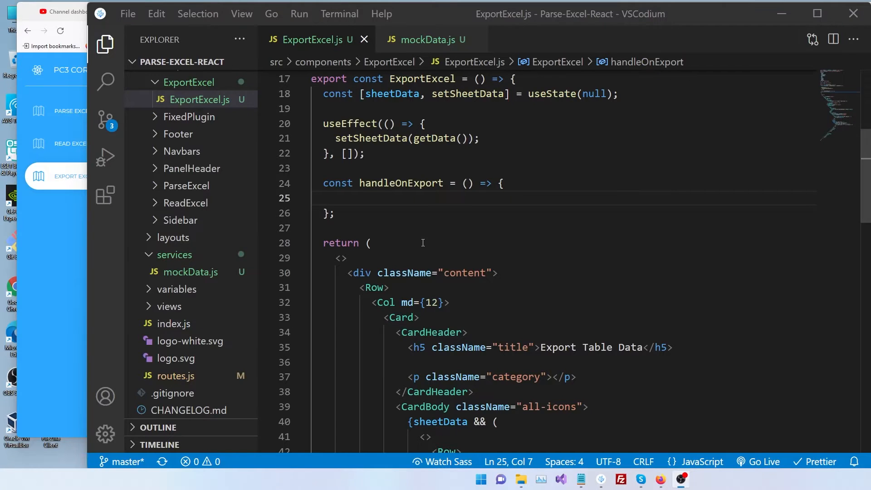
Declare wb from XLSX.utils.book_new() and ws from XLSX.utils.json_to_sheet(sheetData).
{"action": "type", "text": "var"}
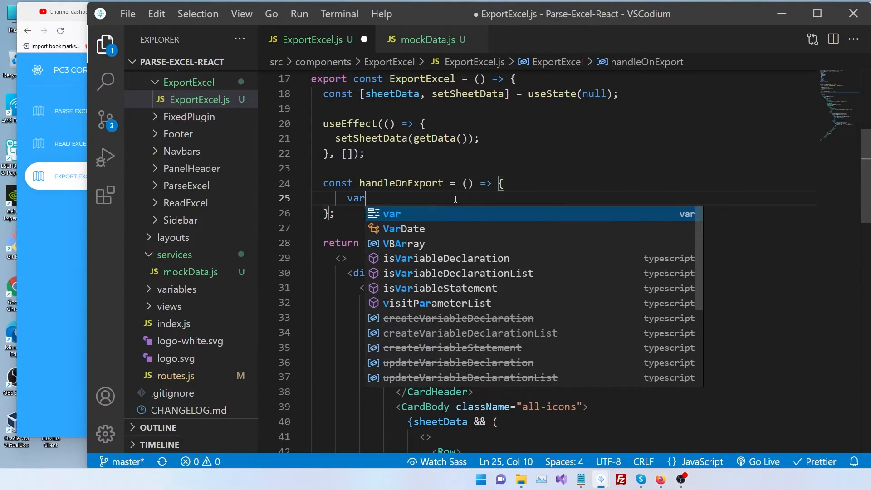
{"action": "type", "text": "wb ="}
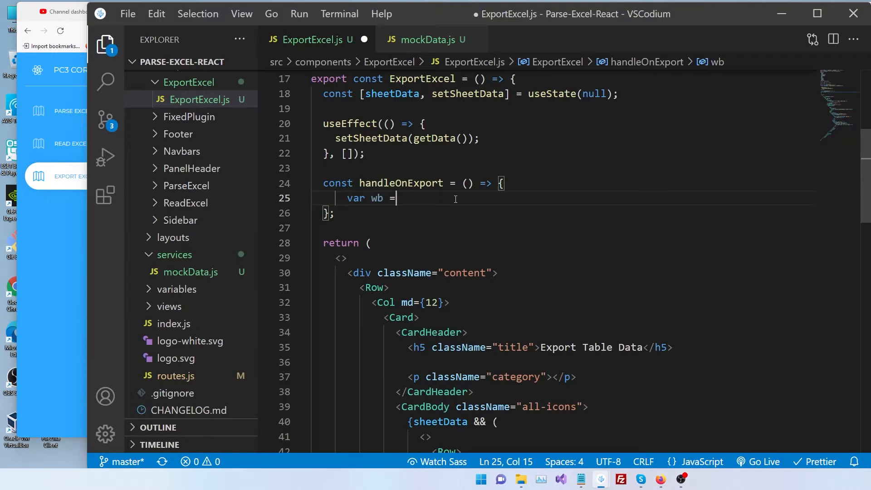
{"action": "type", "text": "XLS"}
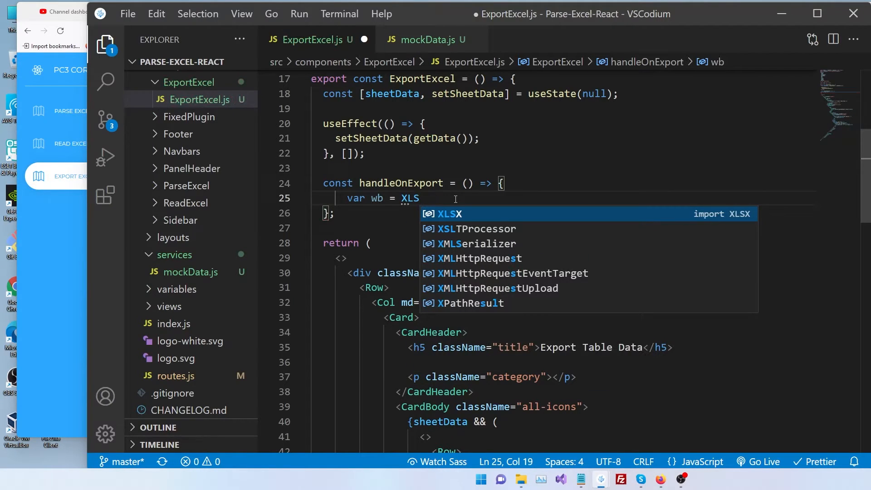
{"action": "type", "text": "X.utils."}
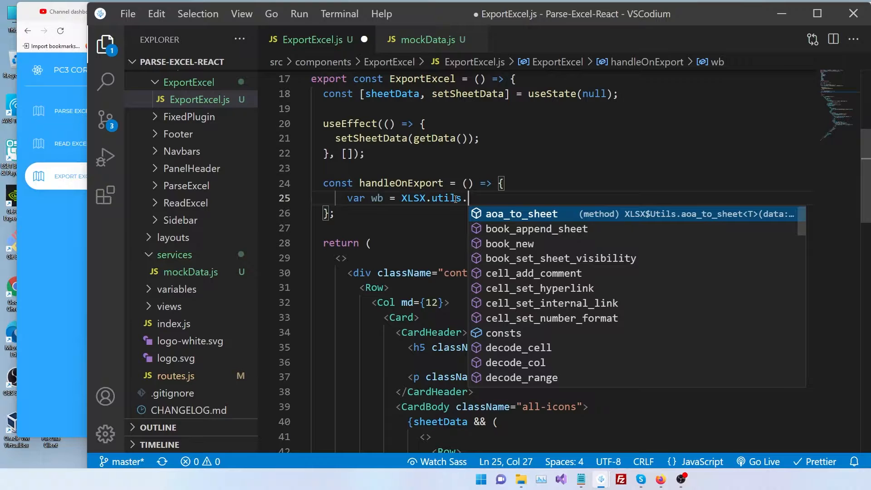
{"action": "type", "text": "book_new(),"}
{"action": "type", "text": "ws"}
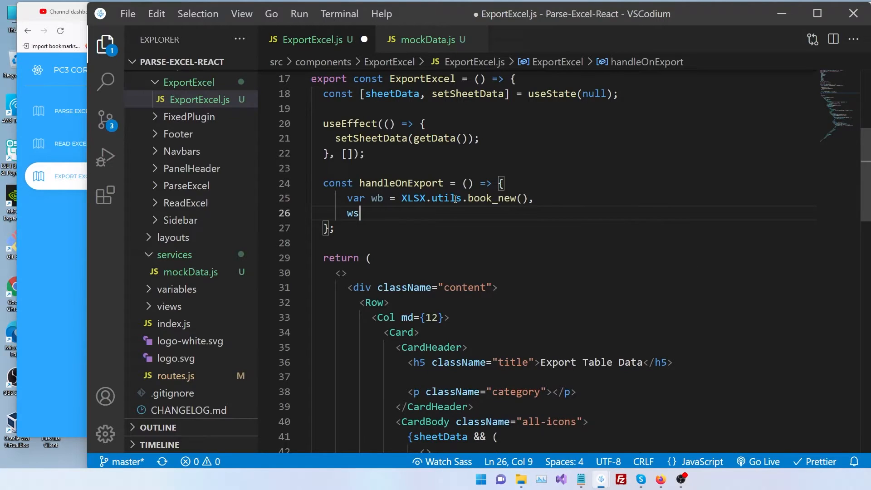
{"action": "type", "text": "="}
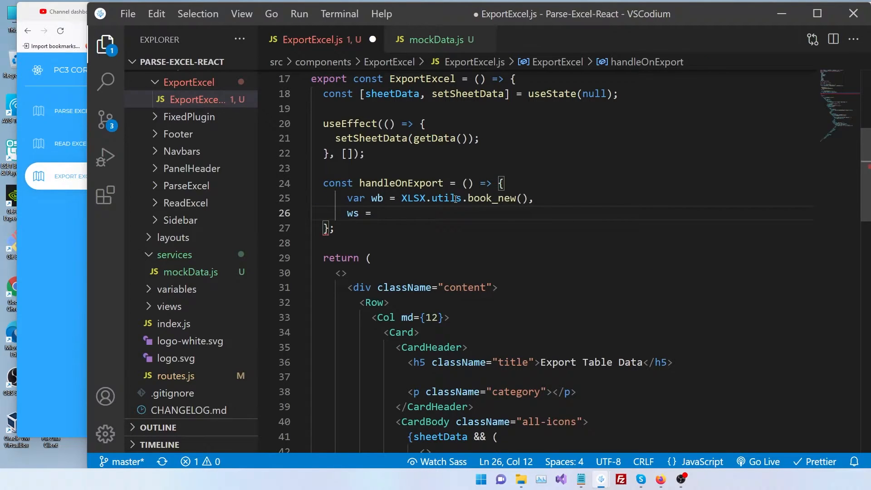
{"action": "type", "text": "XLSX.util"}
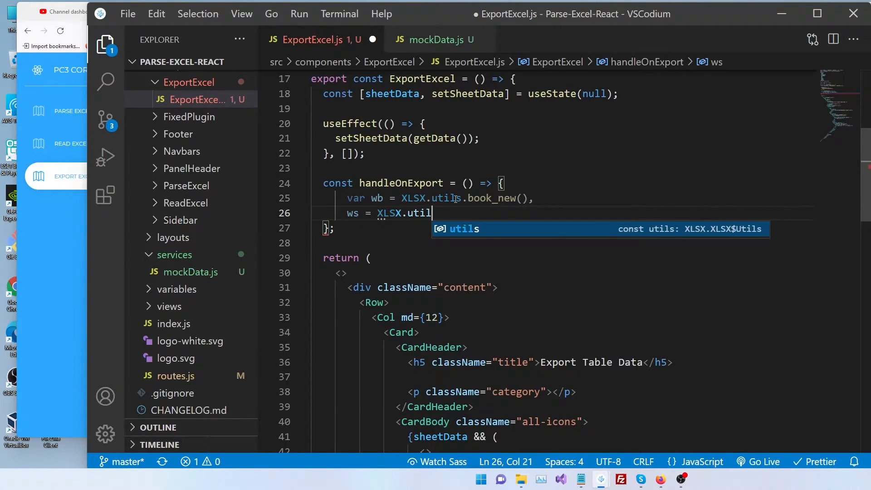
{"action": "type", "text": "s."}
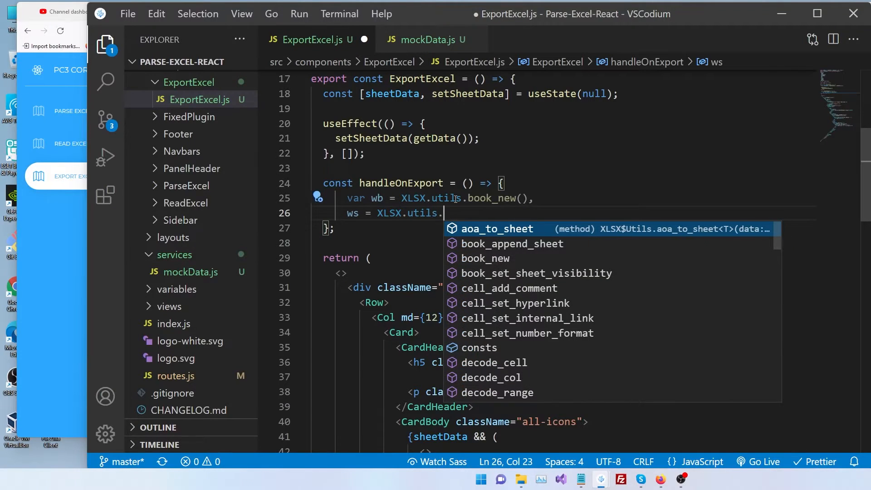
{"action": "type", "text": "json_to_sheet"}
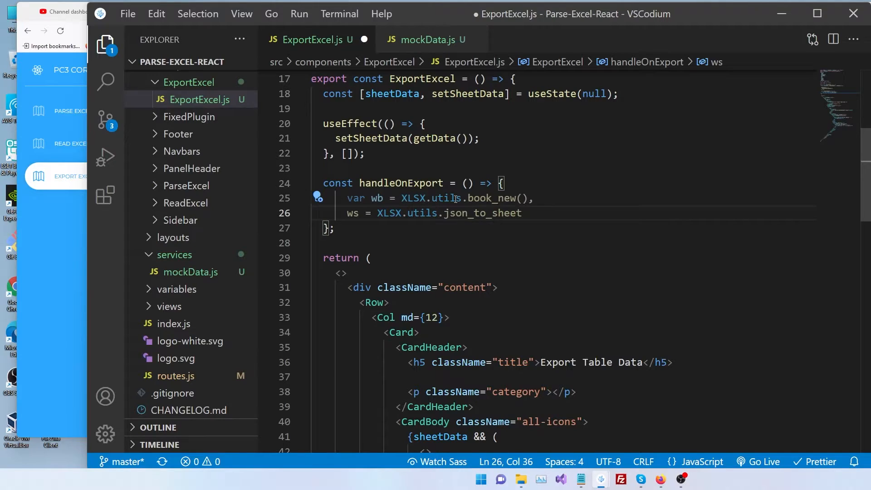
{"action": "type", "text": "()"}
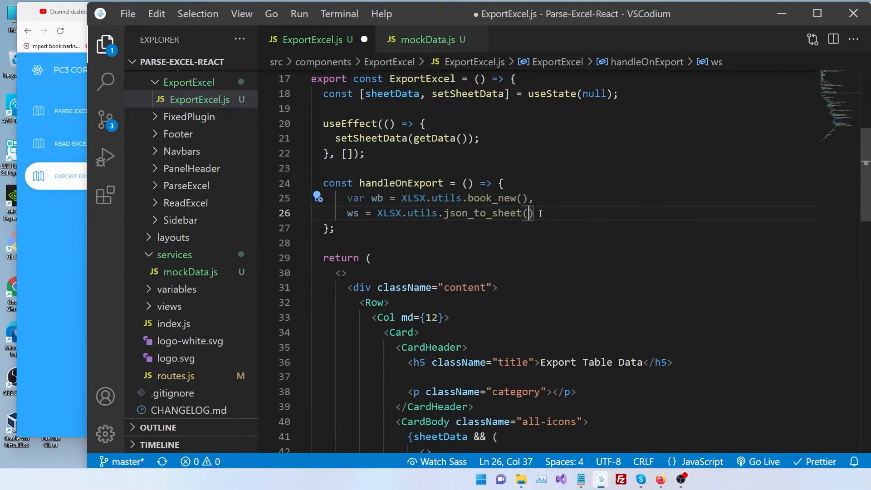
{"action": "type", "text": "("}
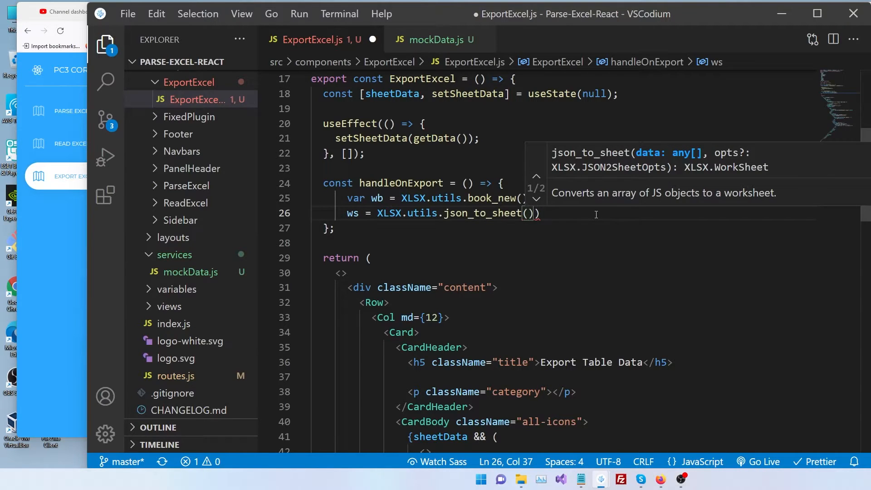
{"action": "type", "text": "sheetData"}
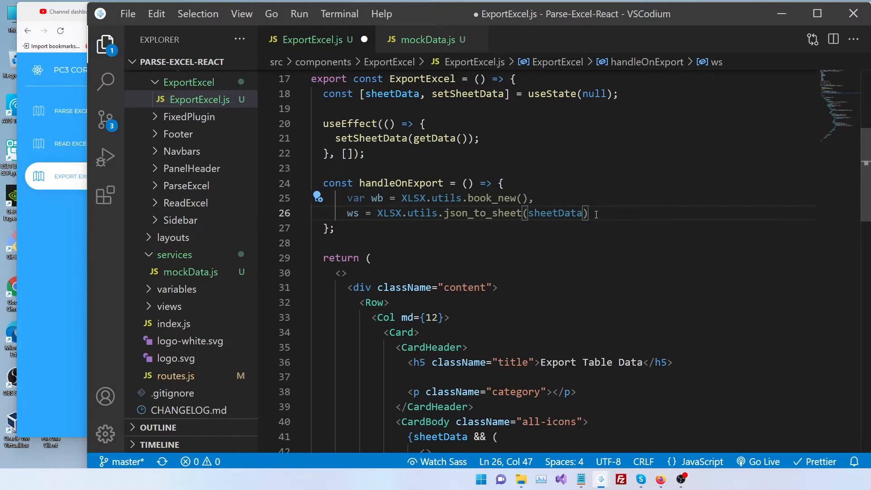
Call XLSX.utils.book_append_sheet(wb, ws, "MySheet1") on the next line.
{"action": "key", "text": "Enter"}
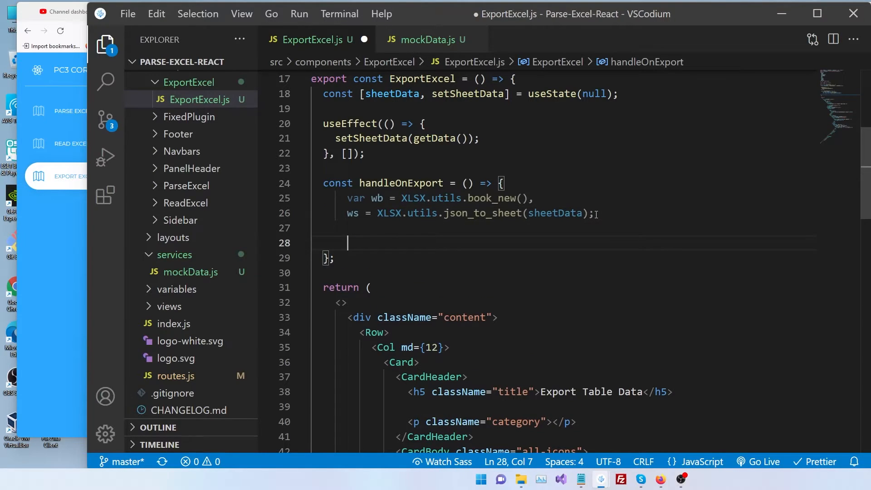
{"action": "type", "text": "XLSX"}
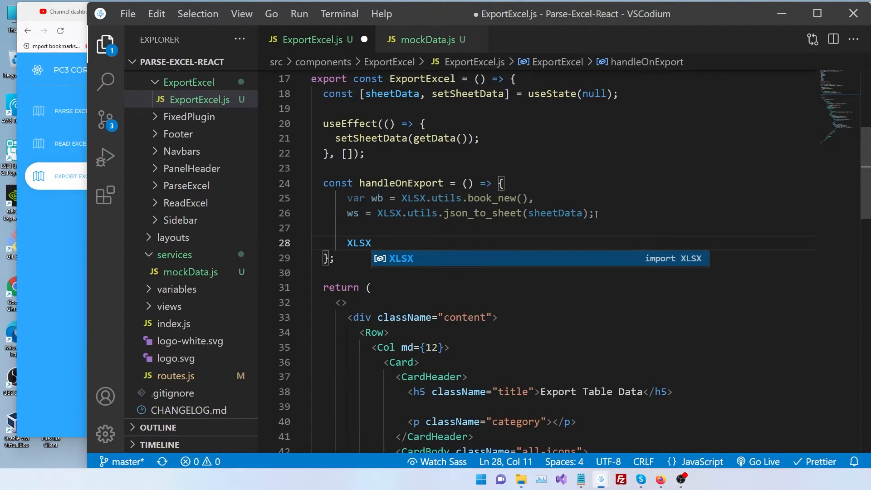
{"action": "type", "text": ".utils"}
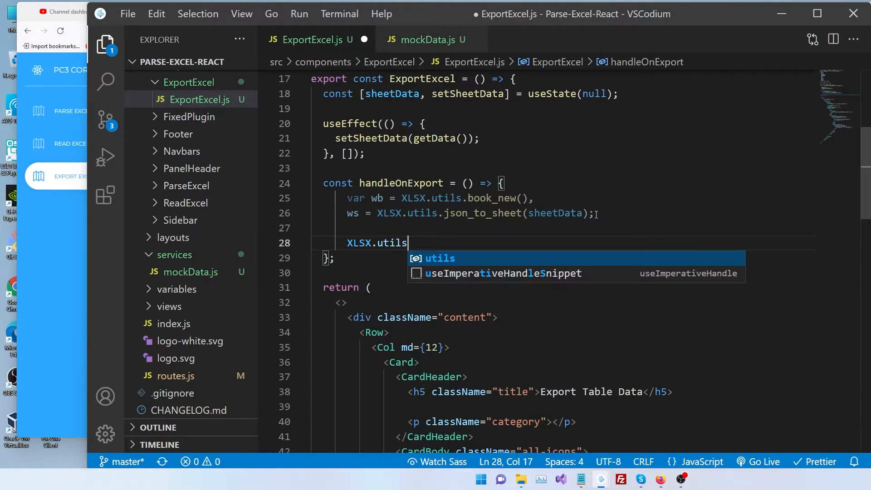
{"action": "type", "text": ".book_append_sheet"}
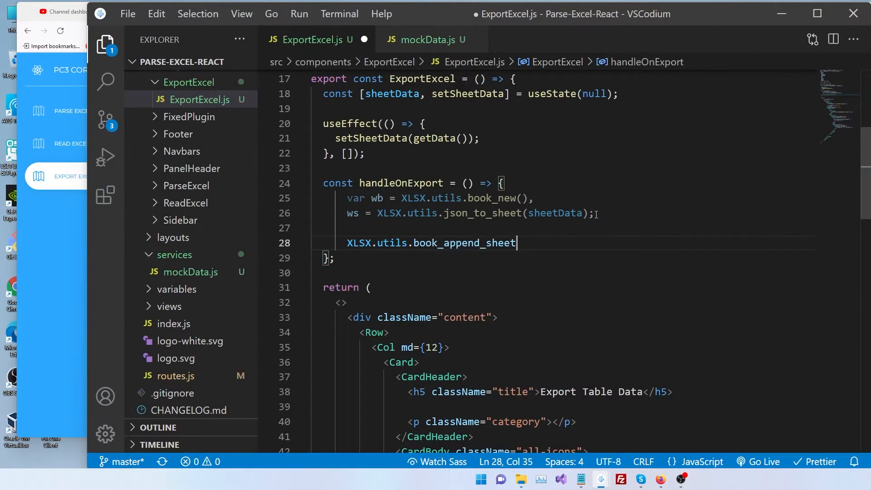
{"action": "type", "text": "("}
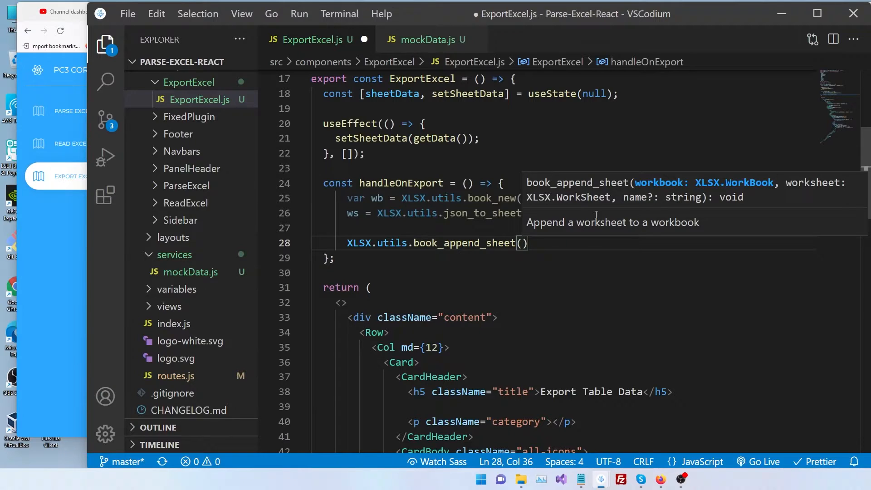
{"action": "type", "text": "wb,"}
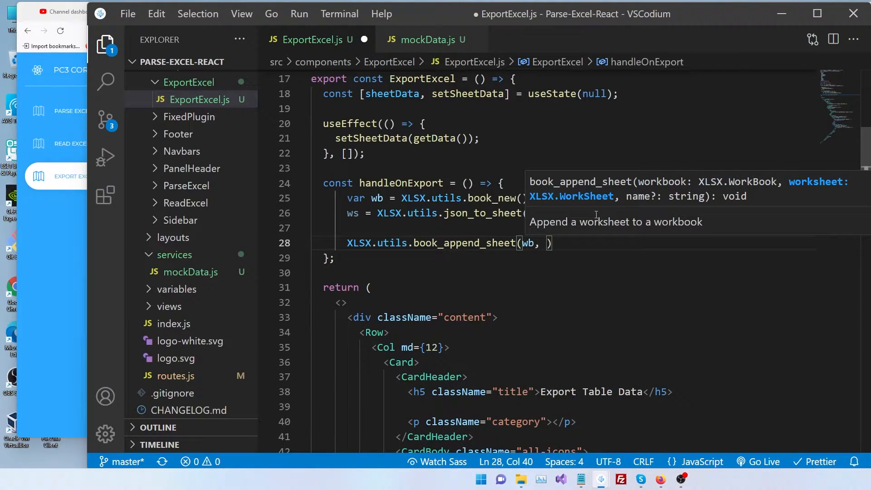
{"action": "type", "text": "ws,"}
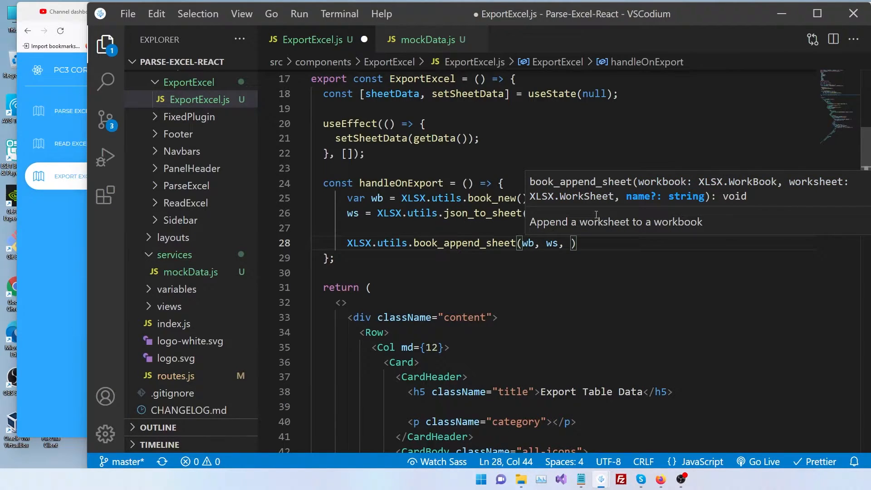
{"action": "type", "text": "\"\""}
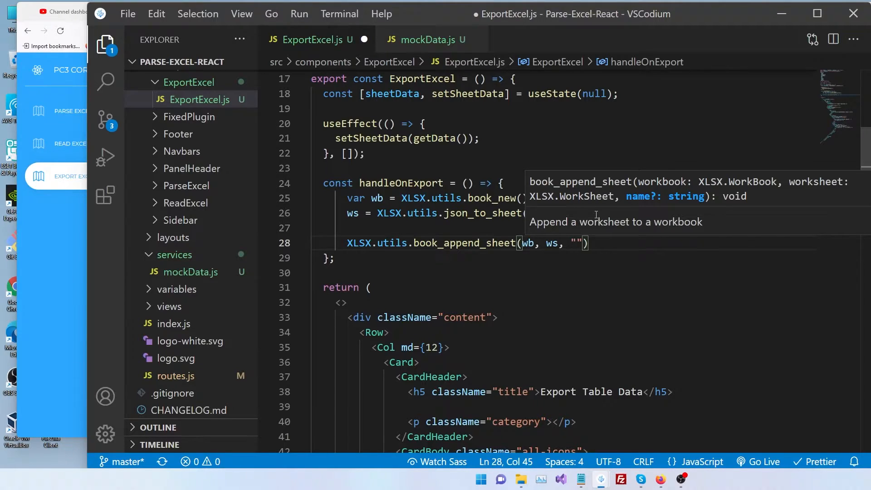
{"action": "type", "text": "My"}
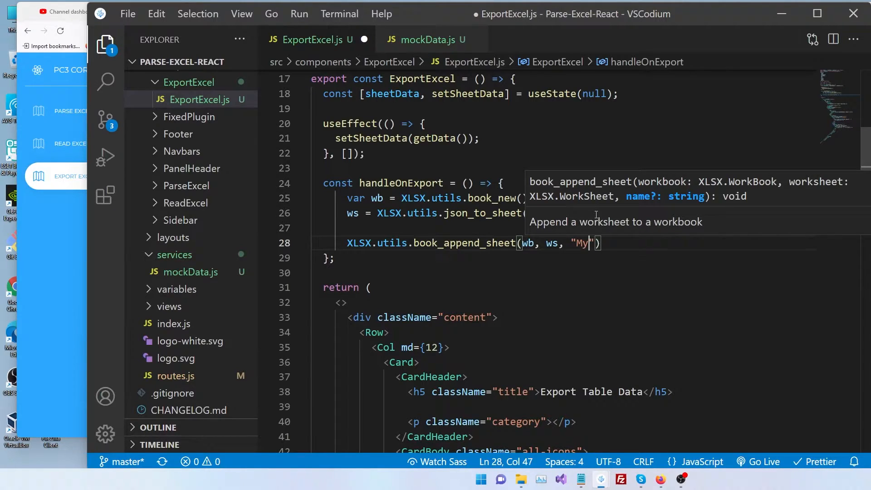
{"action": "type", "text": "File"}
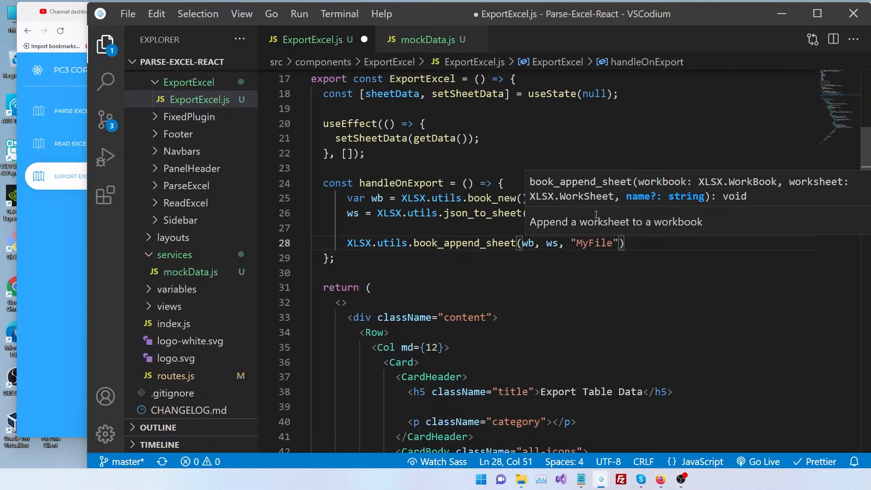
{"action": "type", "text": "."}
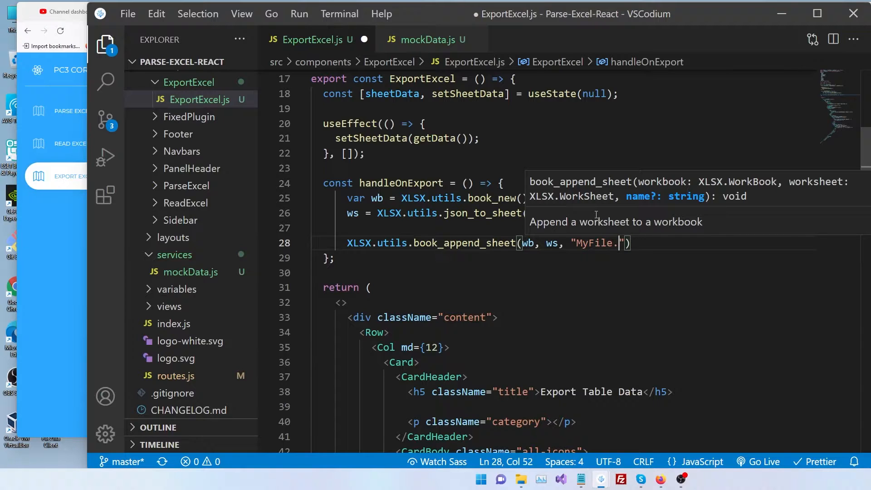
{"action": "key", "text": "Backspace"}
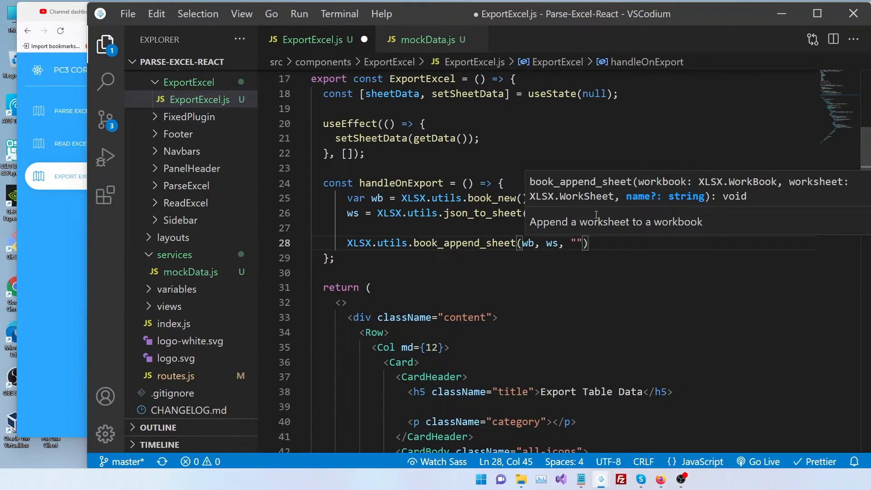
{"action": "type", "text": "Sheet1"}
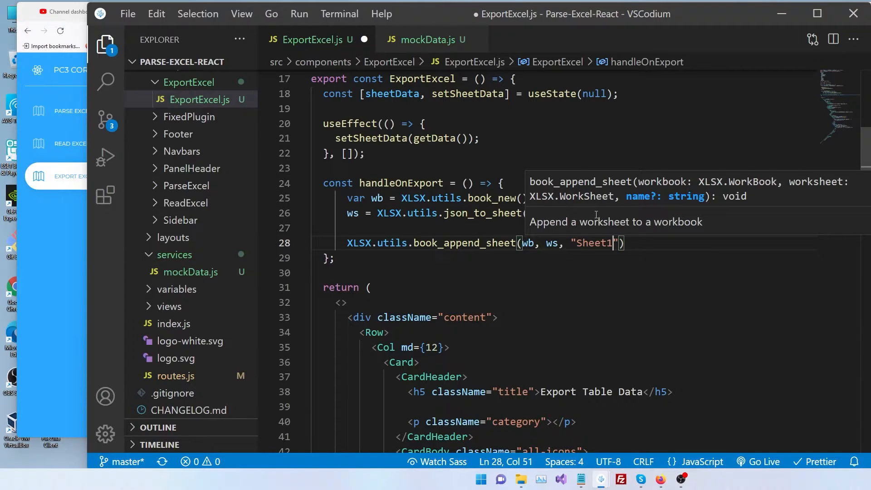
{"action": "type", "text": "My"}
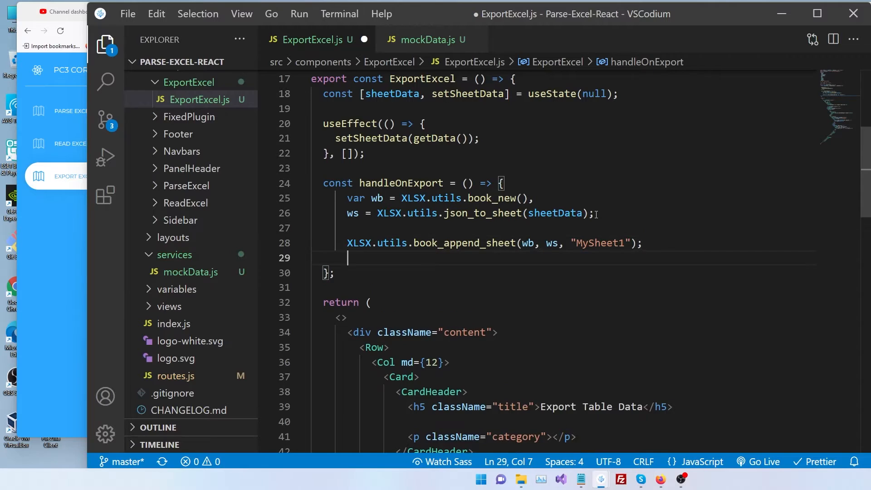
Add XLSX.writeFile(wb, "MyExcel.xlsx") to save the workbook.
{"action": "type", "text": "XLSX"}
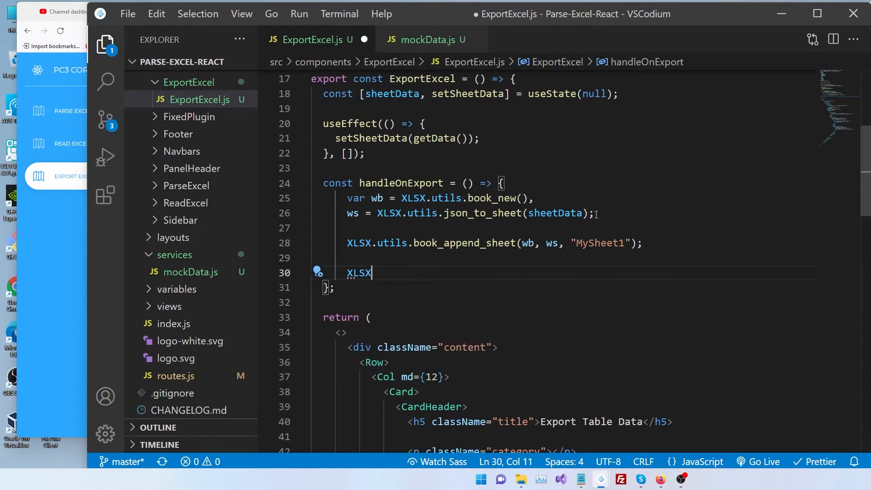
{"action": "type", "text": ".writeFile("}
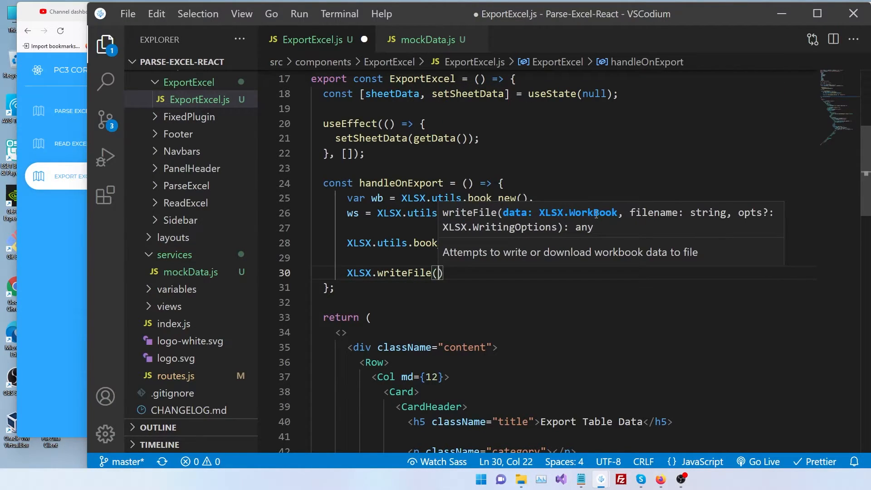
{"action": "type", "text": "wb,"}
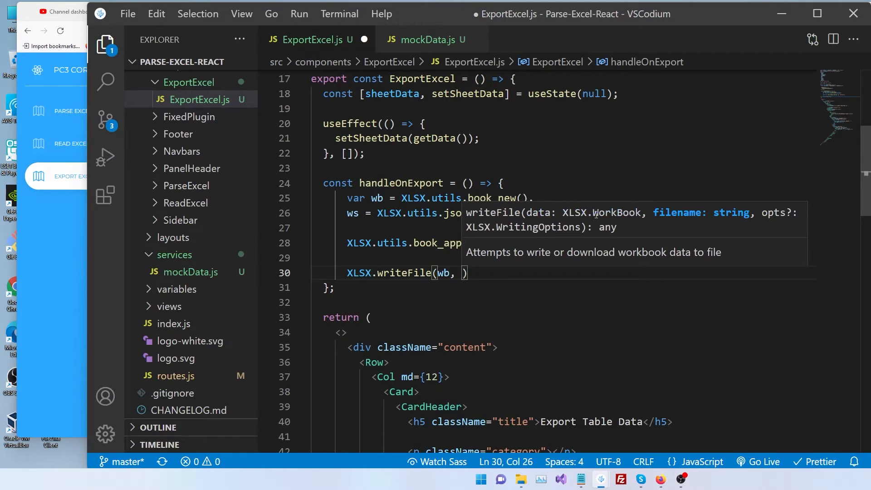
{"action": "type", "text": "My\""}
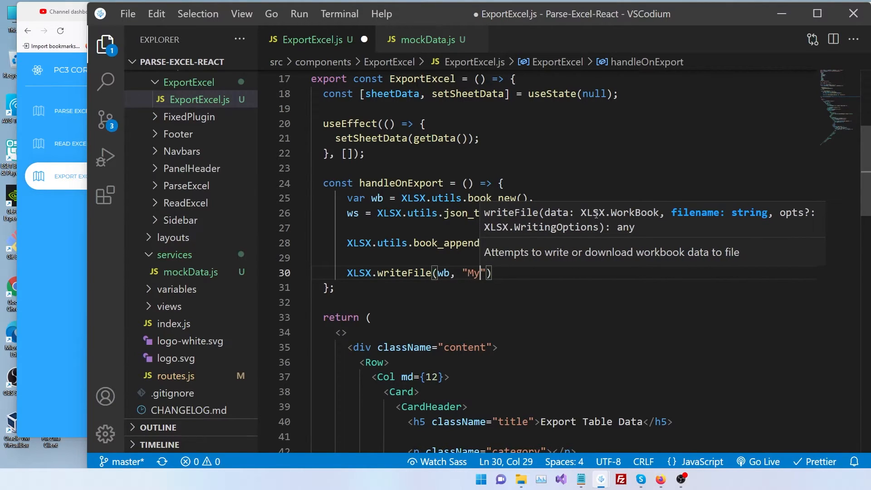
{"action": "type", "text": "Excel."}
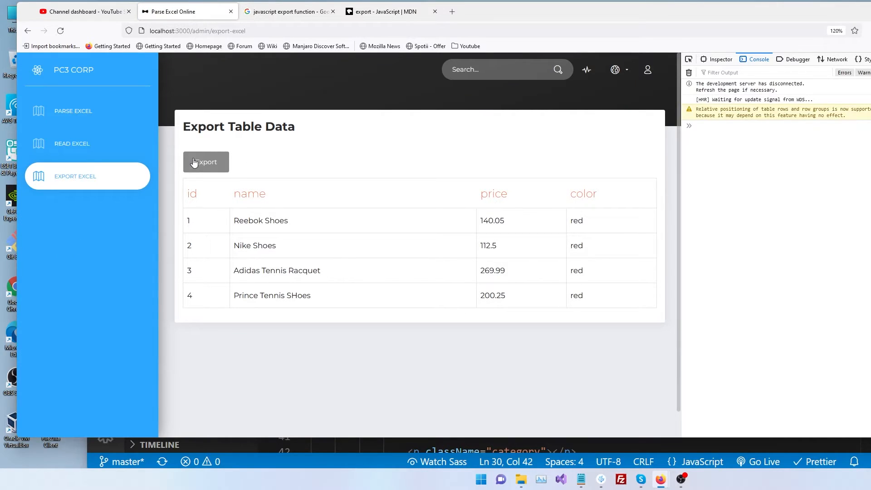
Click Export, confirm the Opening MyExcel.xlsx prompt, and export again.
{"action": "left_click", "coordinate": [206, 161]}
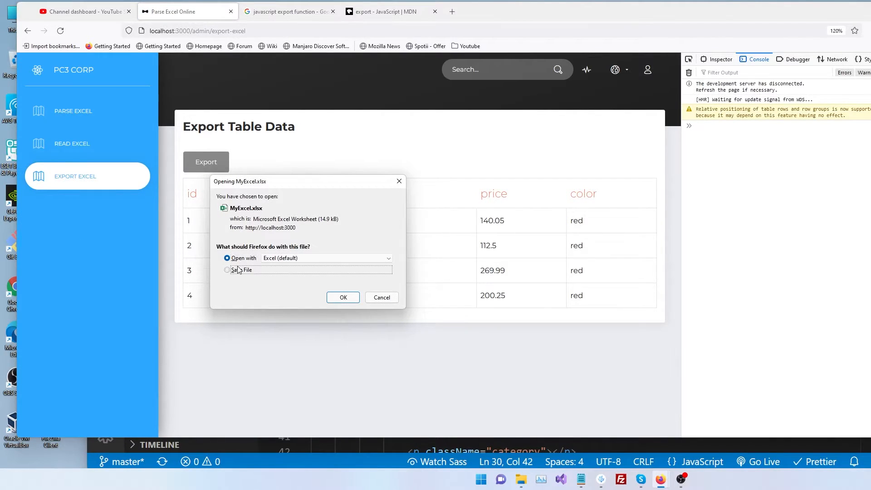
{"action": "left_click", "coordinate": [380, 297]}
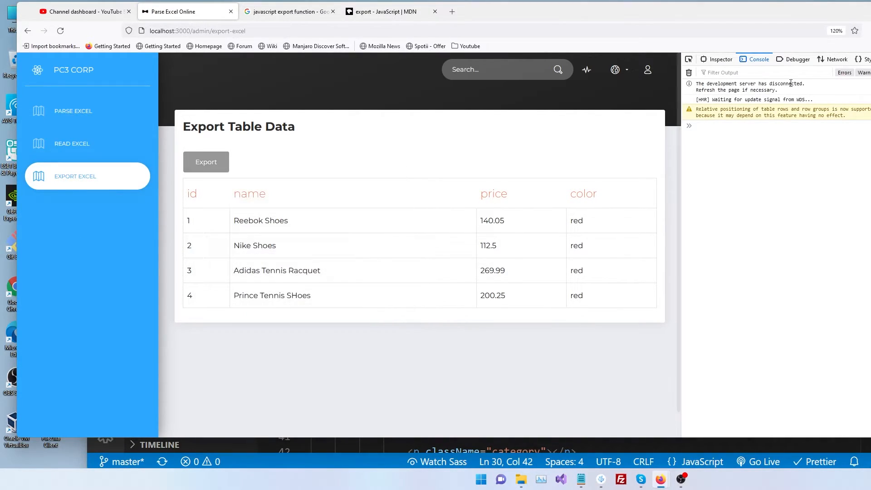
{"action": "left_click", "coordinate": [206, 162]}
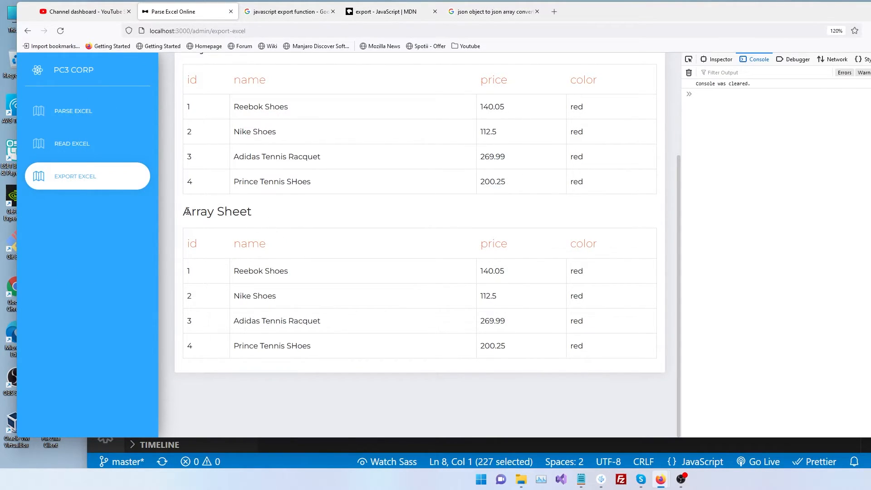
Select the Array Sheet heading text on the Export Table Data page.
{"action": "double_click", "coordinate": [217, 211]}
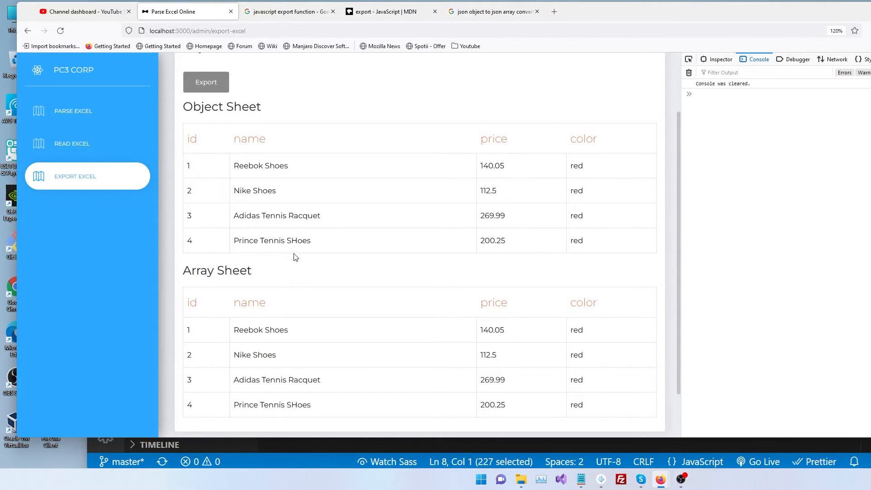
{"action": "mouse_move", "coordinate": [328, 286]}
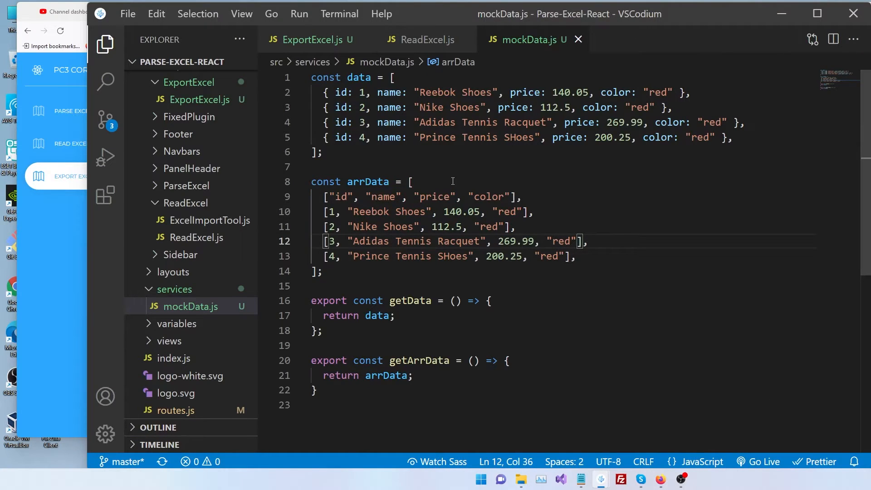
Move the Export button into the Object Sheet Col and start the sheetArrData state in ExportExcel.js.
{"action": "left_click", "coordinate": [311, 39]}
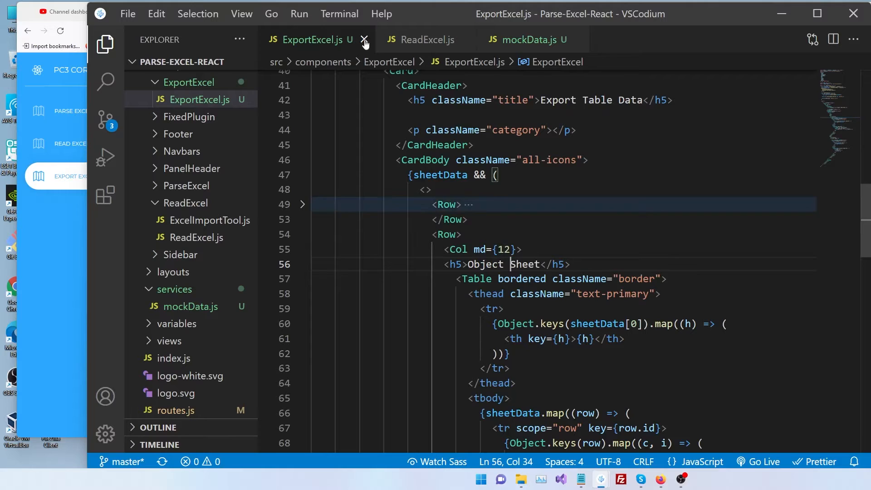
{"action": "mouse_move", "coordinate": [362, 224]}
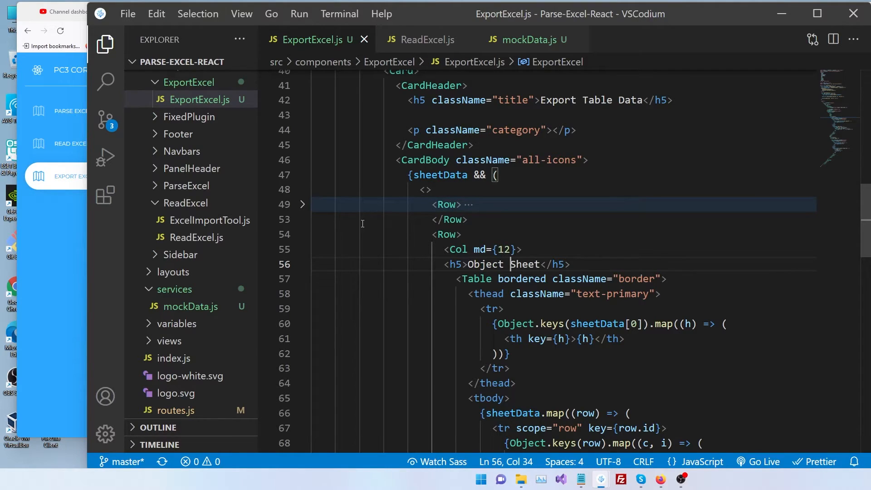
{"action": "left_click", "coordinate": [302, 204]}
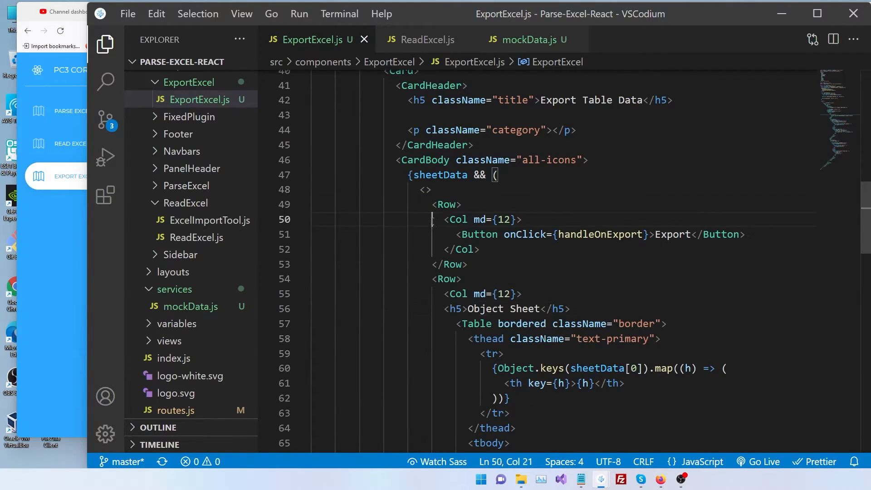
{"action": "left_click", "coordinate": [303, 204]}
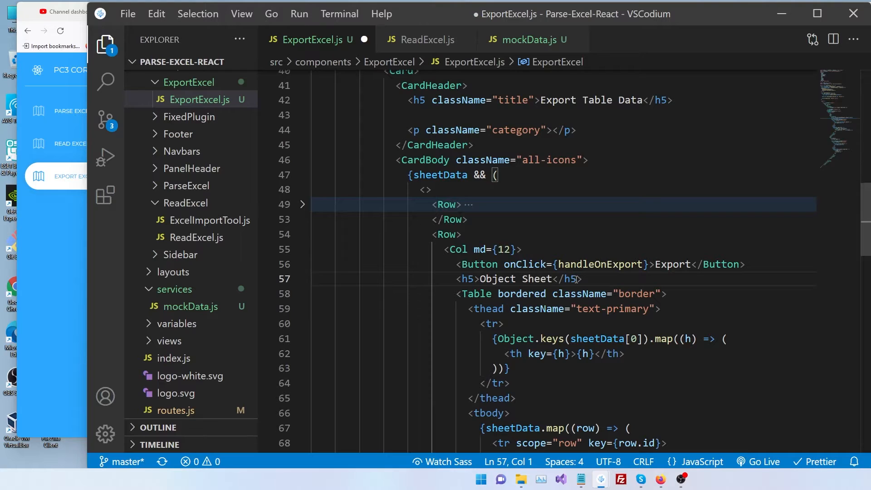
{"action": "type", "text": "Ar"}
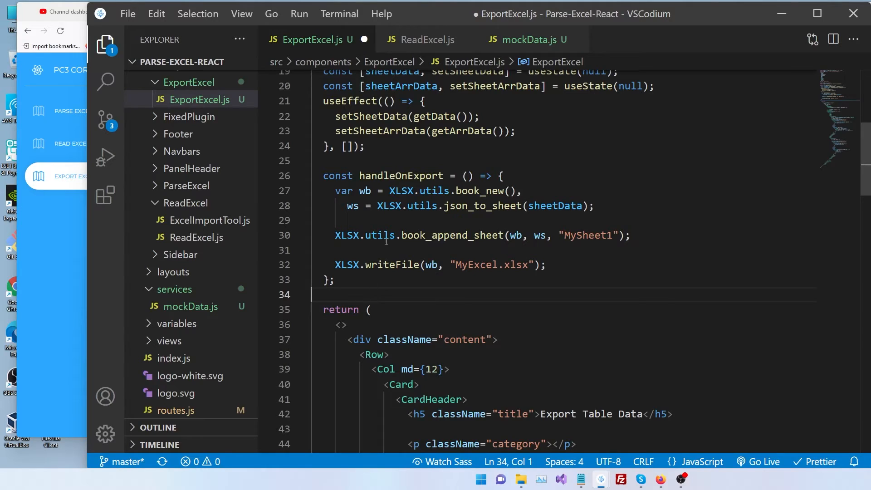
Copy the handleOnExport function below itself as handleOnArrExport.
{"action": "left_click_drag", "start_coordinate": [324, 175], "coordinate": [334, 279]}
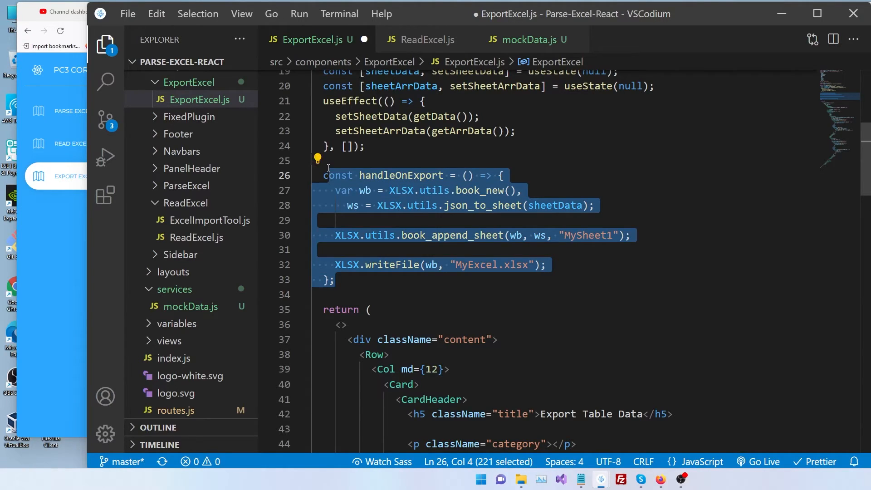
{"action": "left_click", "coordinate": [336, 279]}
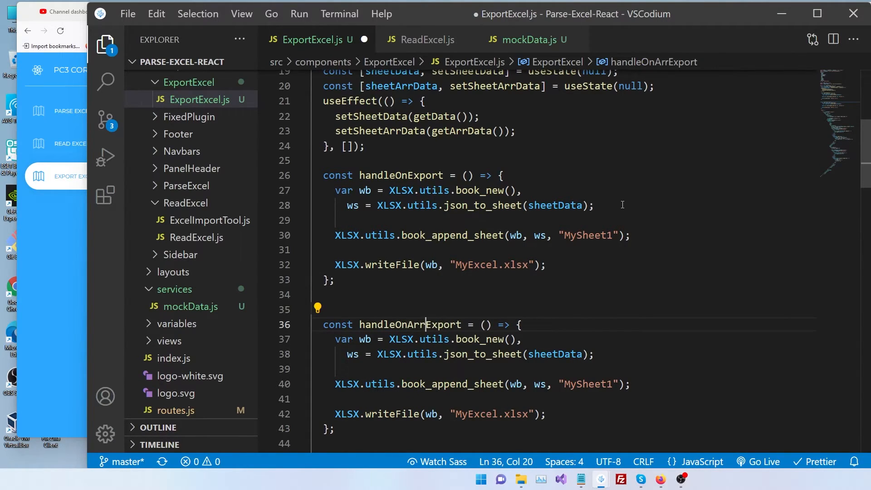
{"action": "scroll", "scroll_direction": "down", "scroll_amount": 3}
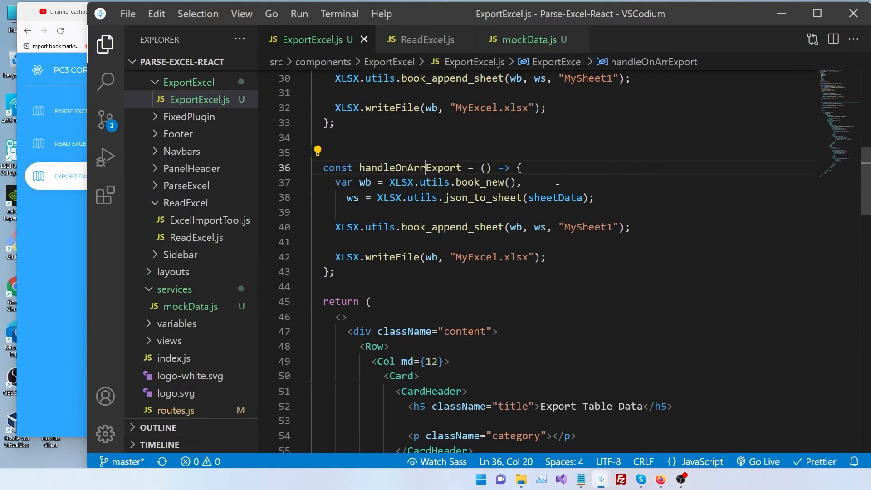
{"action": "scroll", "scroll_direction": "down", "scroll_amount": 3}
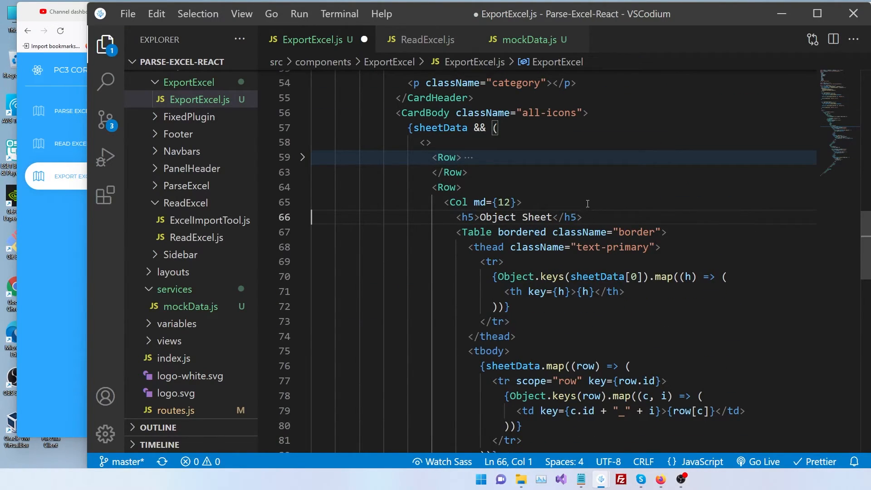
{"action": "scroll", "scroll_direction": "down", "scroll_amount": 3}
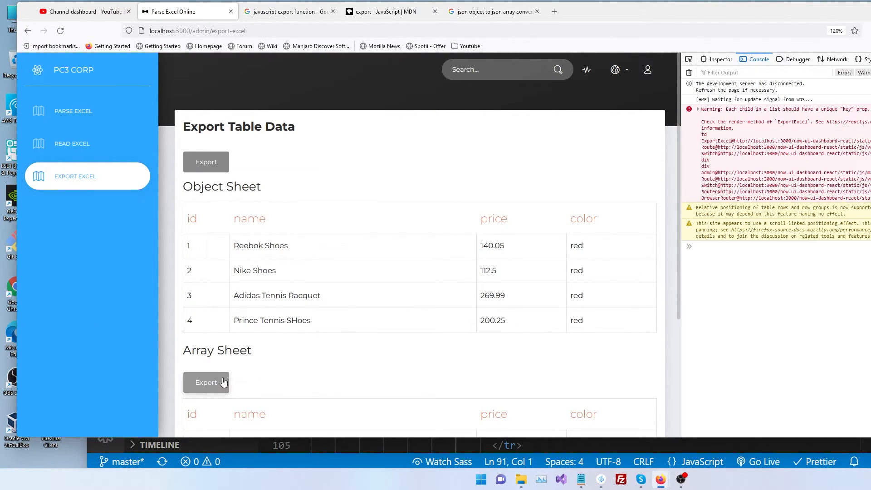
Export the Array Sheet in Firefox and observe the aoa_to_sheet 'array of arrays' error.
{"action": "left_click", "coordinate": [599, 479]}
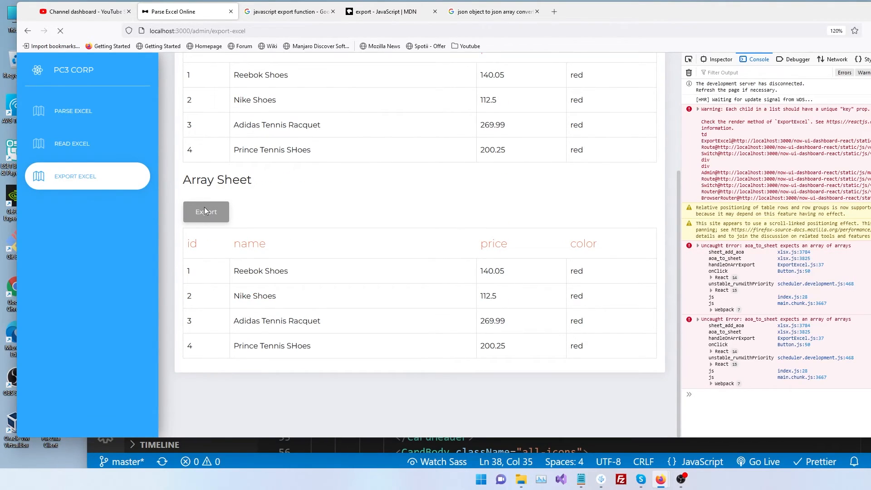
{"action": "left_click", "coordinate": [205, 211]}
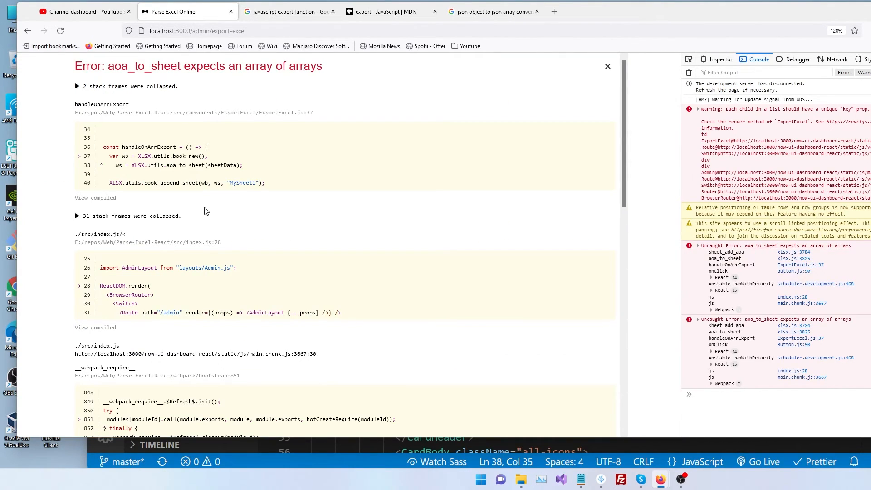
{"action": "left_click", "coordinate": [600, 479]}
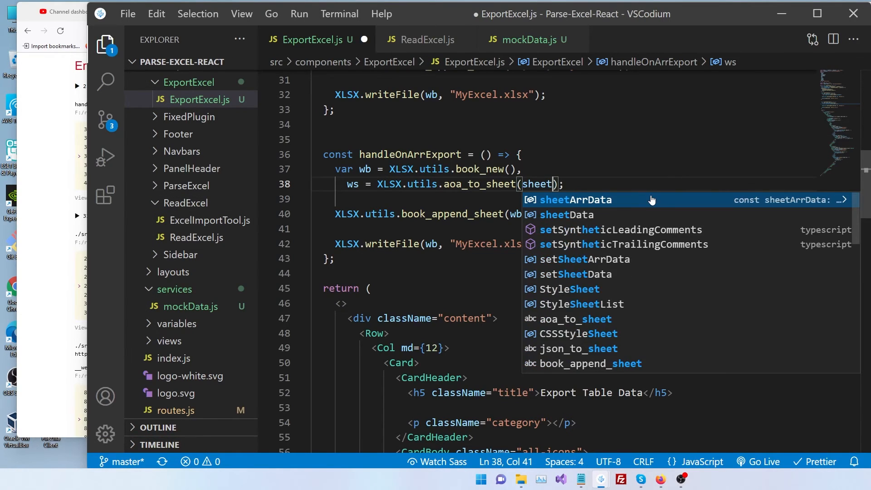
Pass sheetArrData to aoa_to_sheet, save, and re-export the Array Sheet as MyExcel(1).xlsx.
{"action": "left_click", "coordinate": [576, 200]}
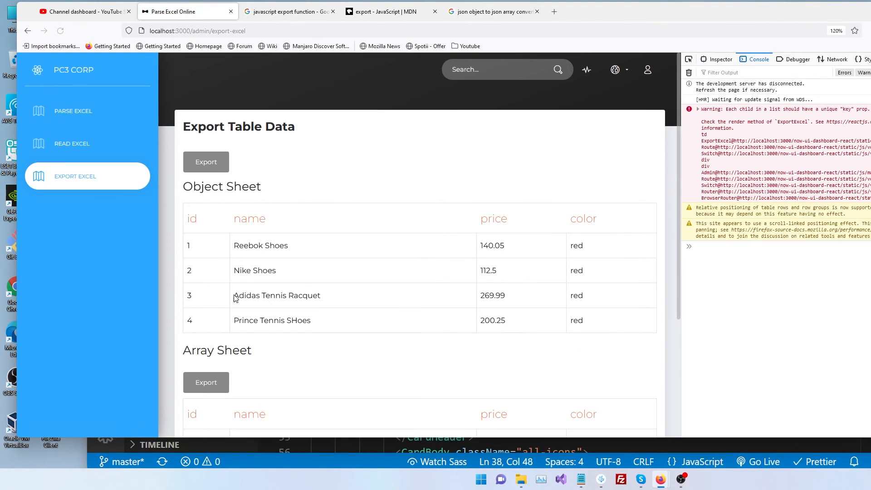
{"action": "left_click", "coordinate": [206, 161]}
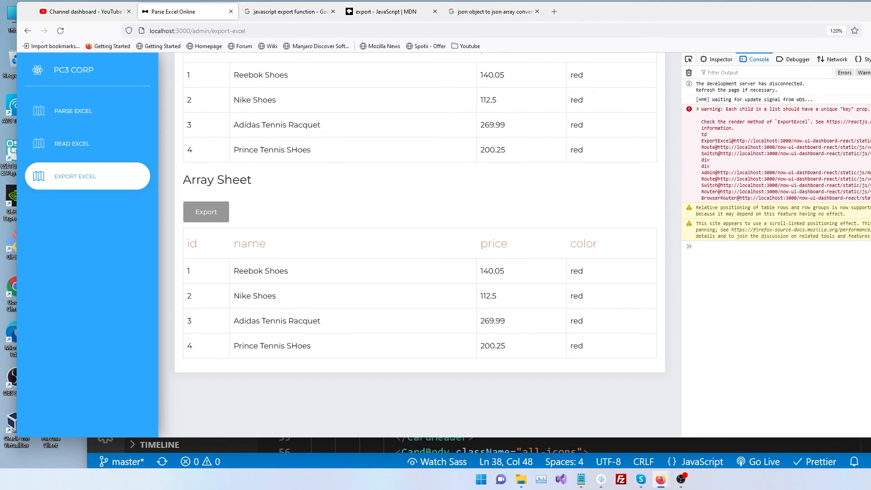
{"action": "left_click", "coordinate": [206, 211]}
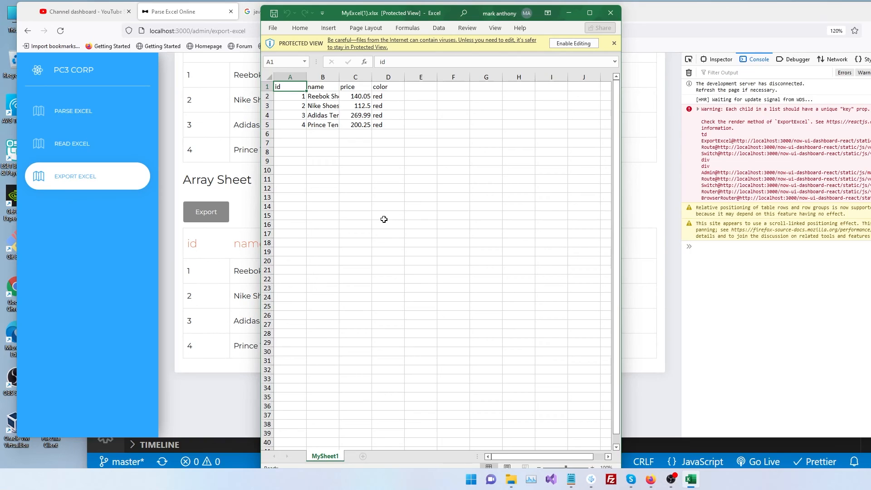
{"action": "mouse_move", "coordinate": [337, 76]}
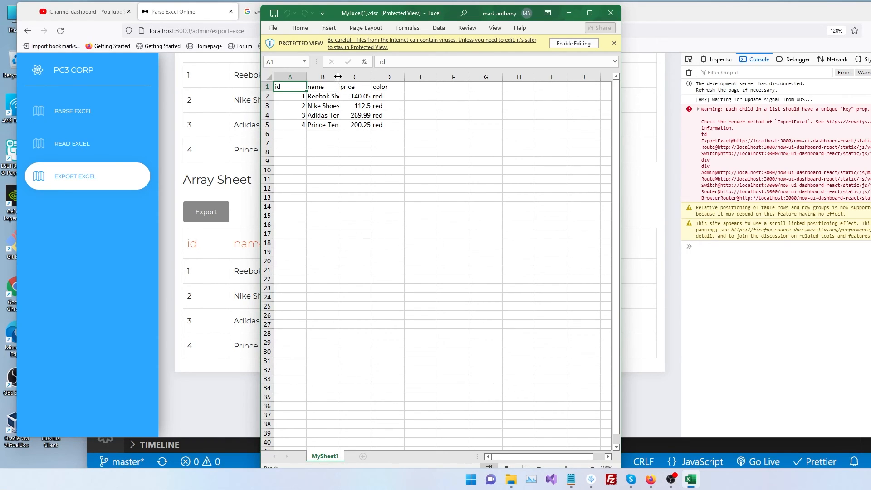